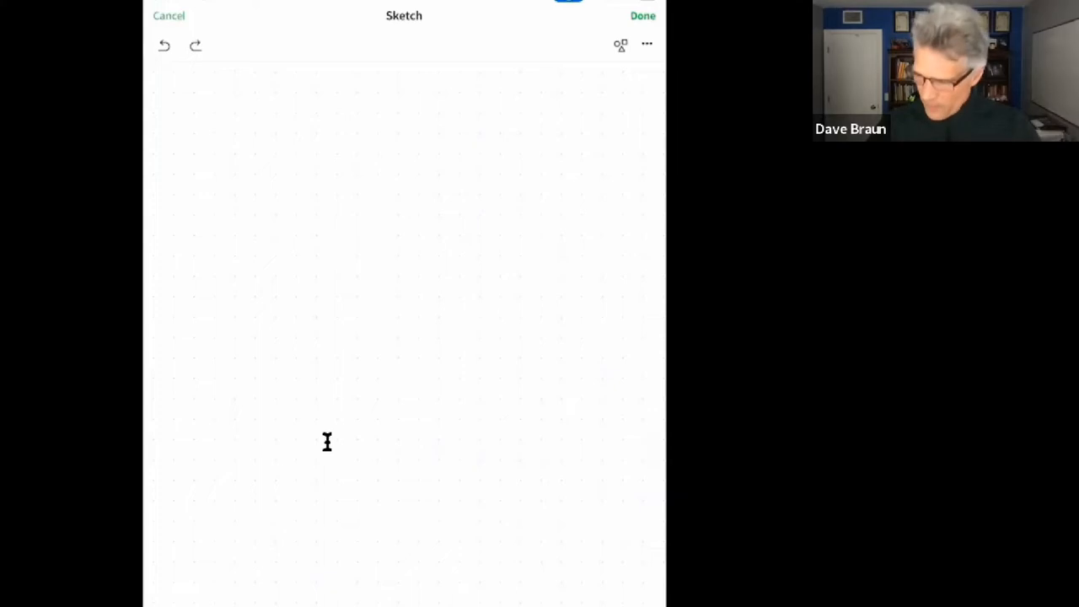
# Step: Handwrite the heading about hiring: 'Doesn't buy, cost too much'
pyautogui.moveTo(198, 97); pyautogui.dragTo(201, 81)
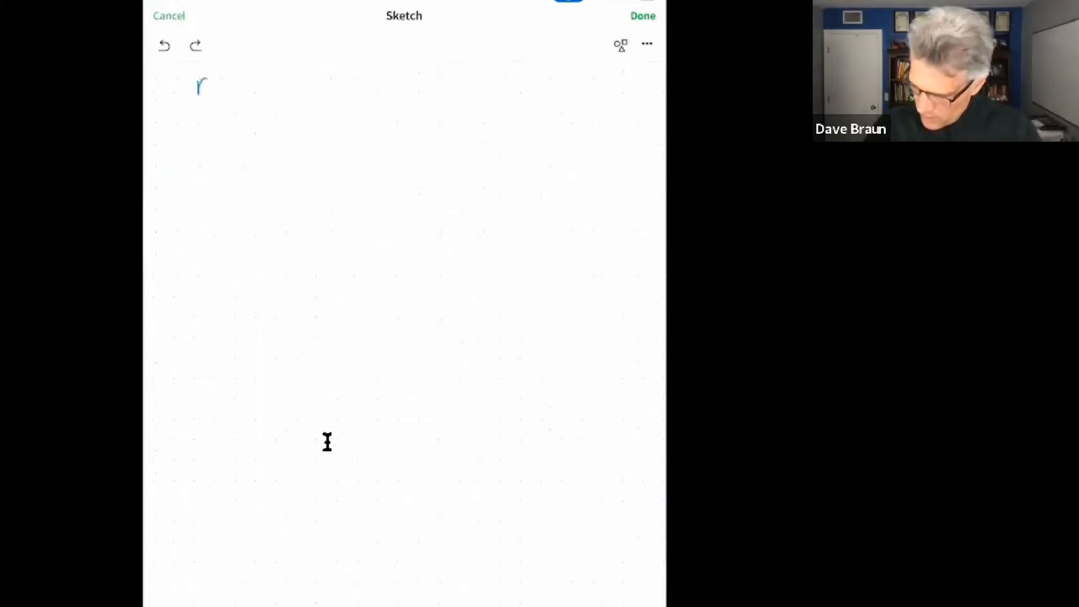
pyautogui.moveTo(211, 84); pyautogui.dragTo(266, 89)
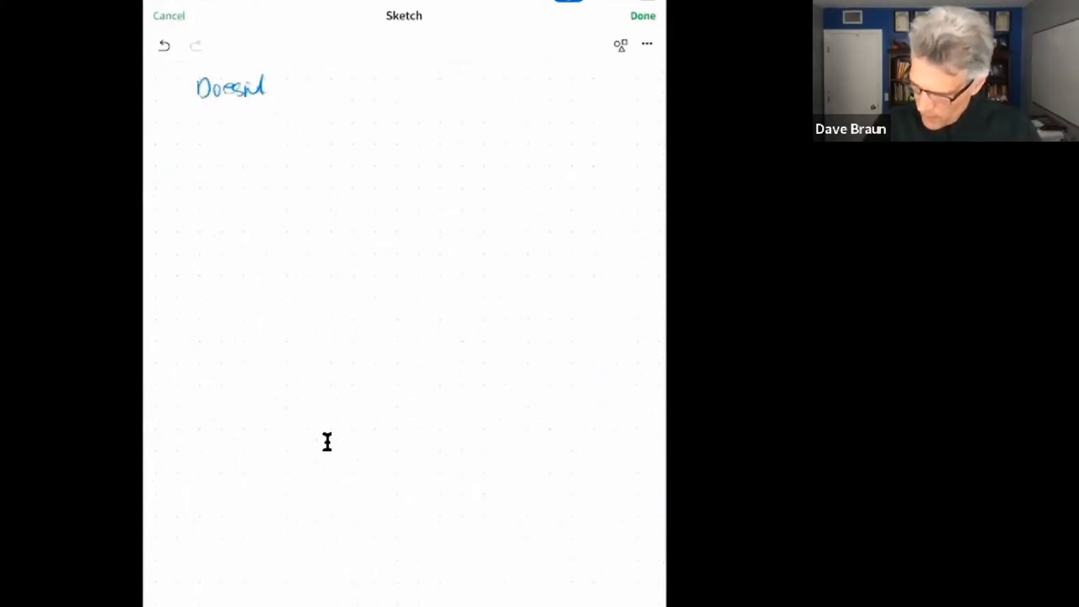
pyautogui.moveTo(270, 89); pyautogui.dragTo(317, 88)
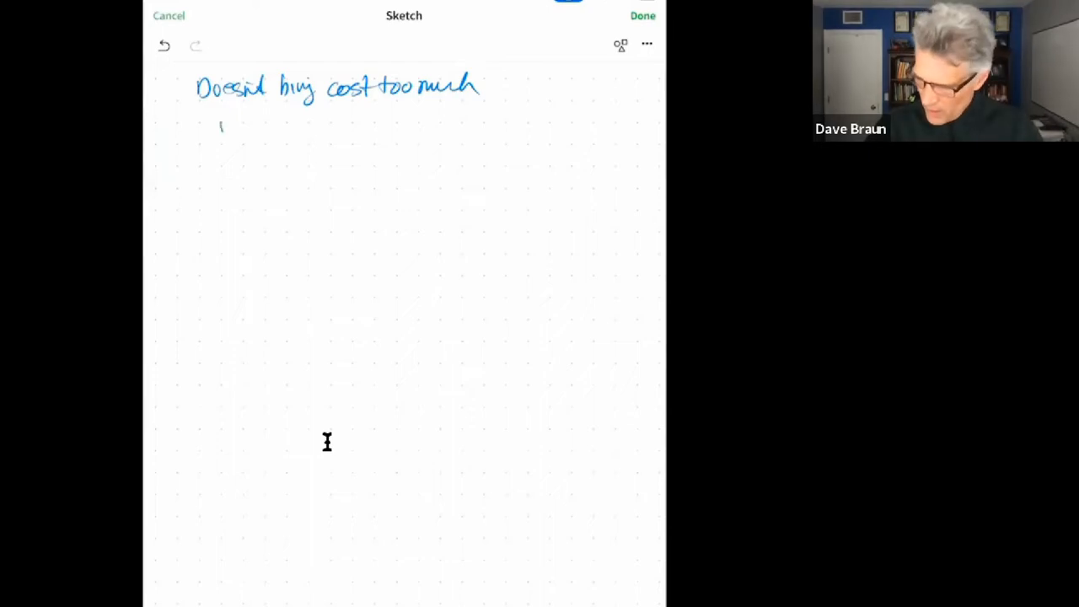
# Step: Add a circled 1 with the point about not calculating time correctly
pyautogui.moveTo(219, 131); pyautogui.dragTo(226, 123)
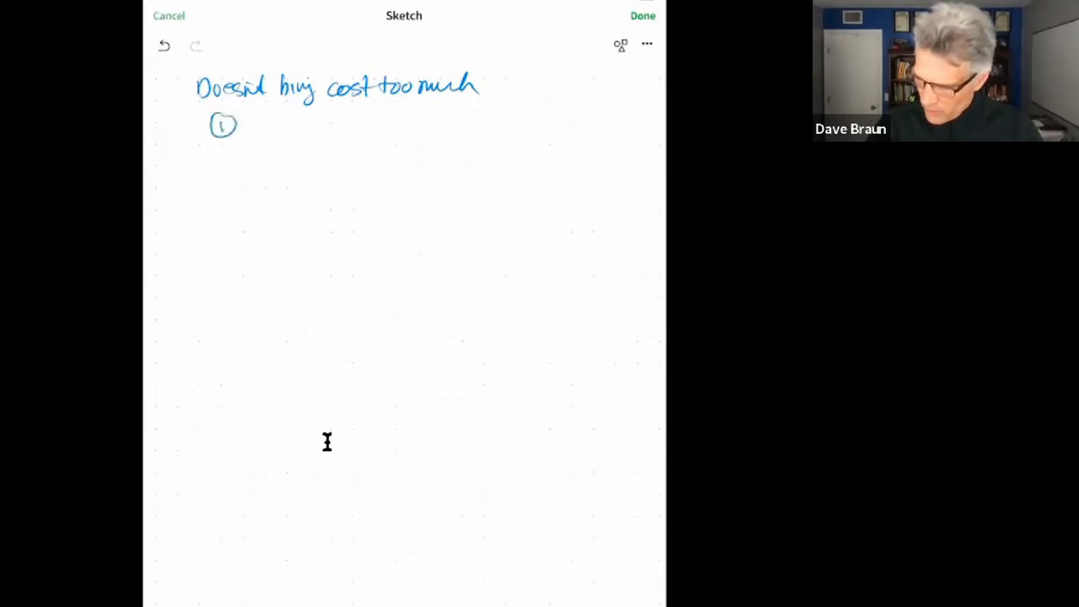
pyautogui.write('Wear')
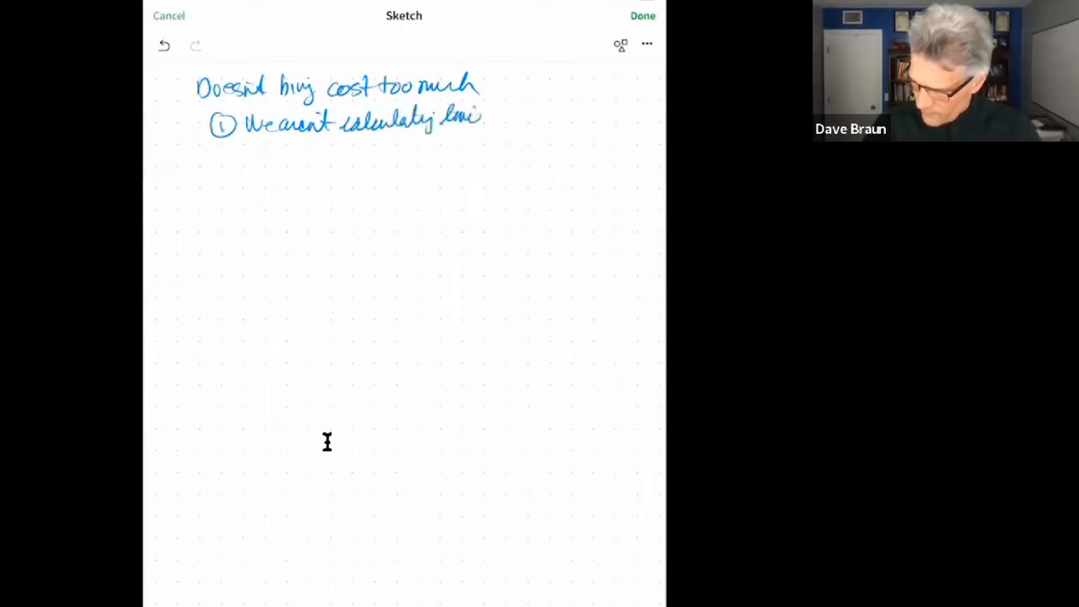
pyautogui.moveTo(484, 118); pyautogui.dragTo(552, 114)
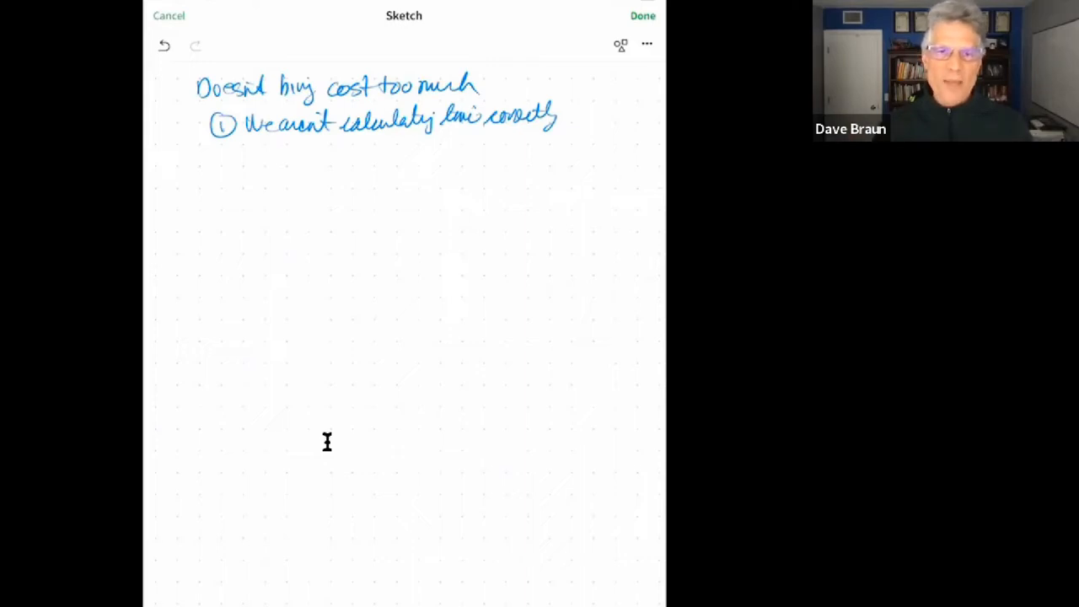
pyautogui.moveTo(325, 461)
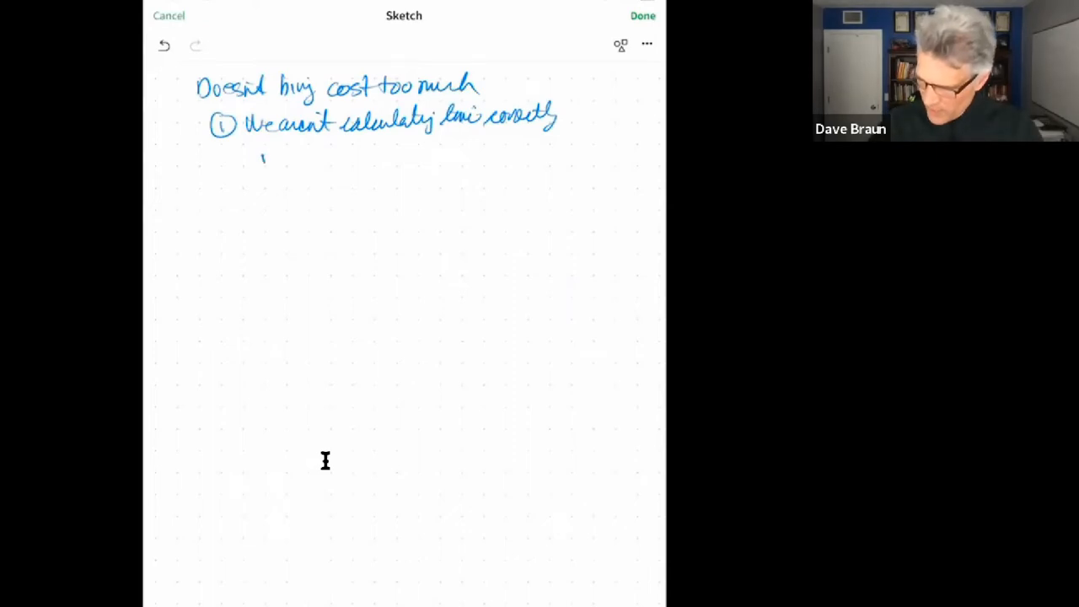
# Step: Write '10 hrs/mo ⇒ 5 hrs/mo' as a sub-note beneath point 1
pyautogui.moveTo(265, 159); pyautogui.dragTo(329, 158)
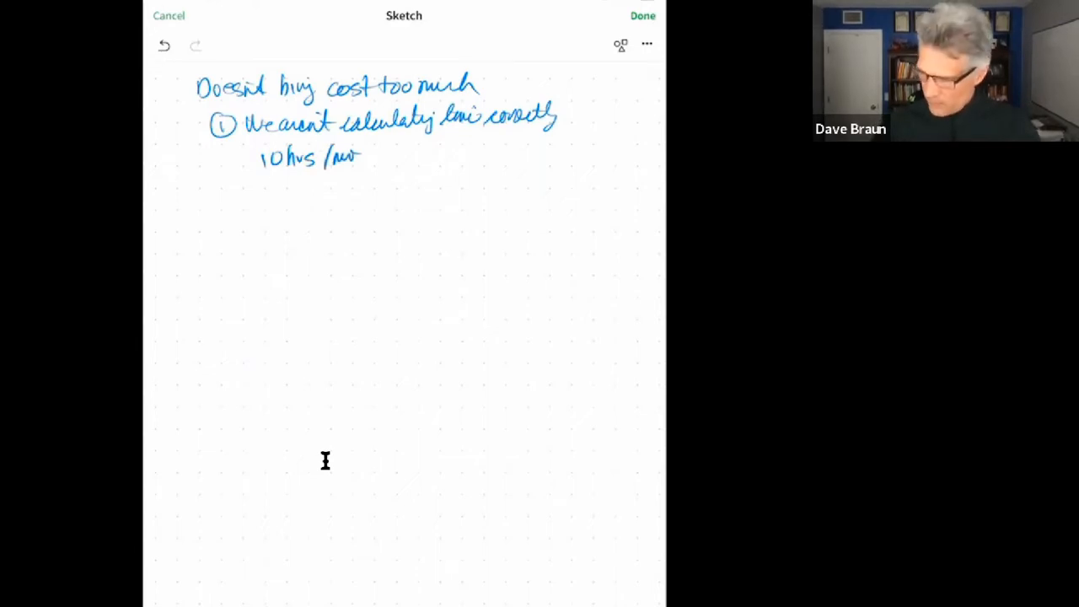
pyautogui.moveTo(371, 159); pyautogui.dragTo(439, 159)
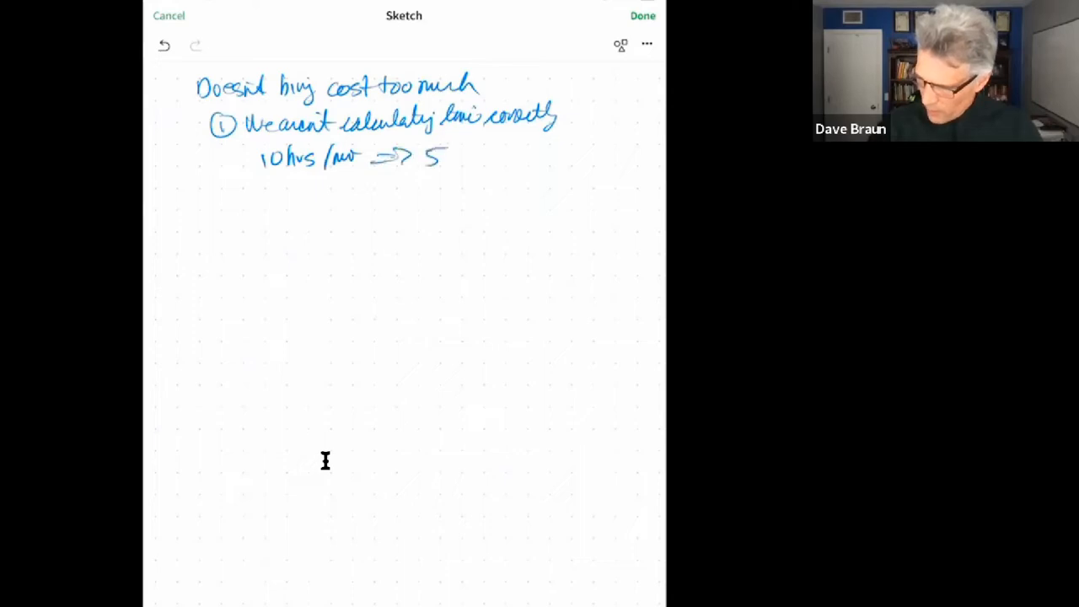
pyautogui.moveTo(442, 156); pyautogui.dragTo(506, 156)
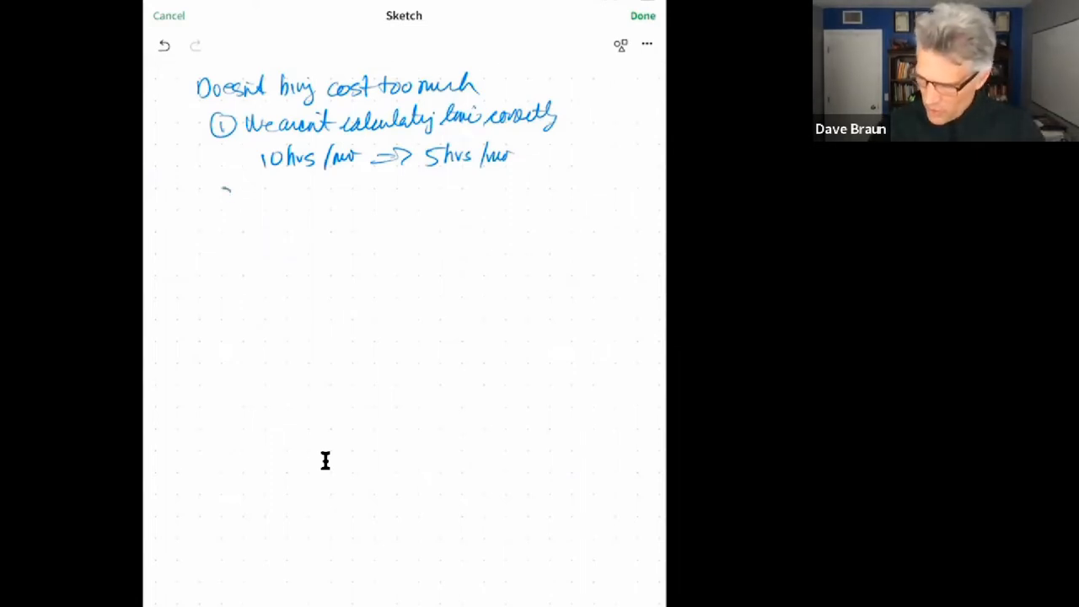
# Step: Add a circled 2 with the heading 'Cash Cost Incurred'
pyautogui.moveTo(224, 194); pyautogui.dragTo(236, 202)
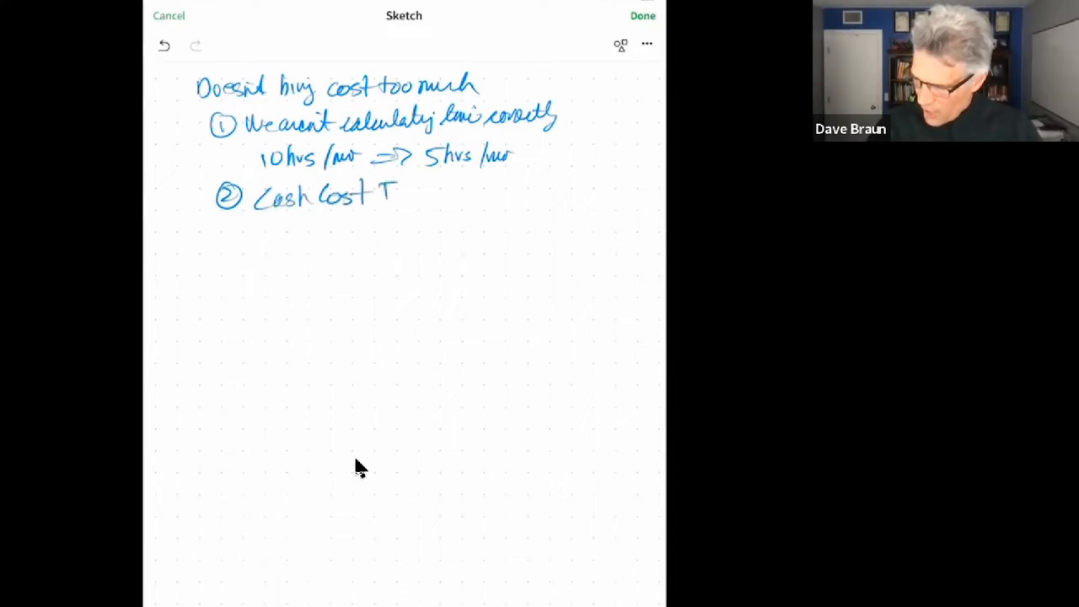
pyautogui.moveTo(396, 192); pyautogui.dragTo(455, 192)
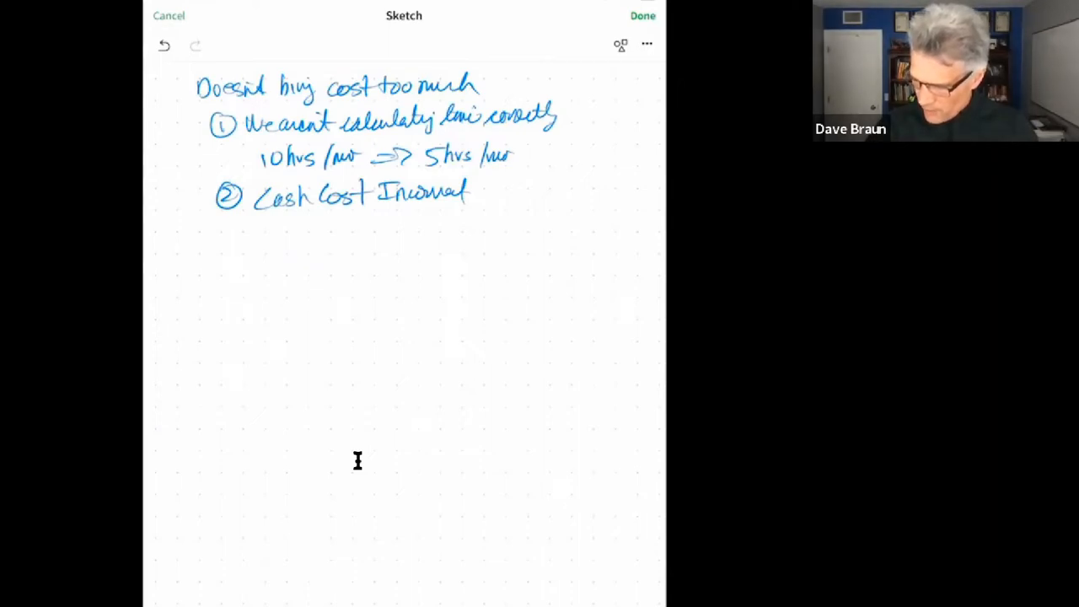
pyautogui.moveTo(285, 226); pyautogui.dragTo(353, 226)
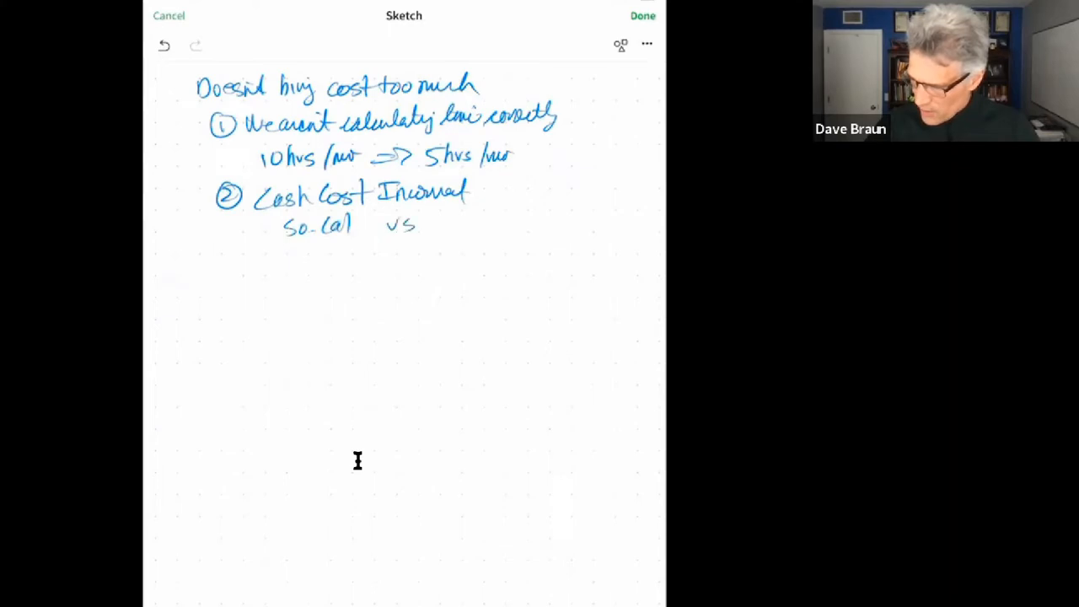
# Step: Write 'So-Cal vs Georgia' on the line beneath point 2
pyautogui.moveTo(443, 223); pyautogui.dragTo(480, 227)
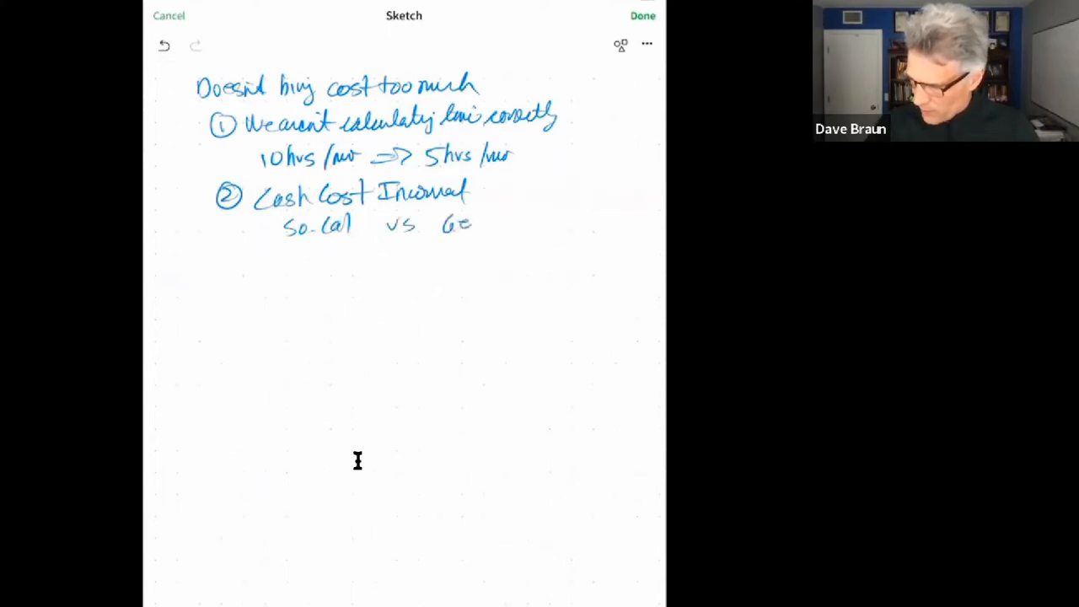
pyautogui.moveTo(442, 224); pyautogui.dragTo(511, 227)
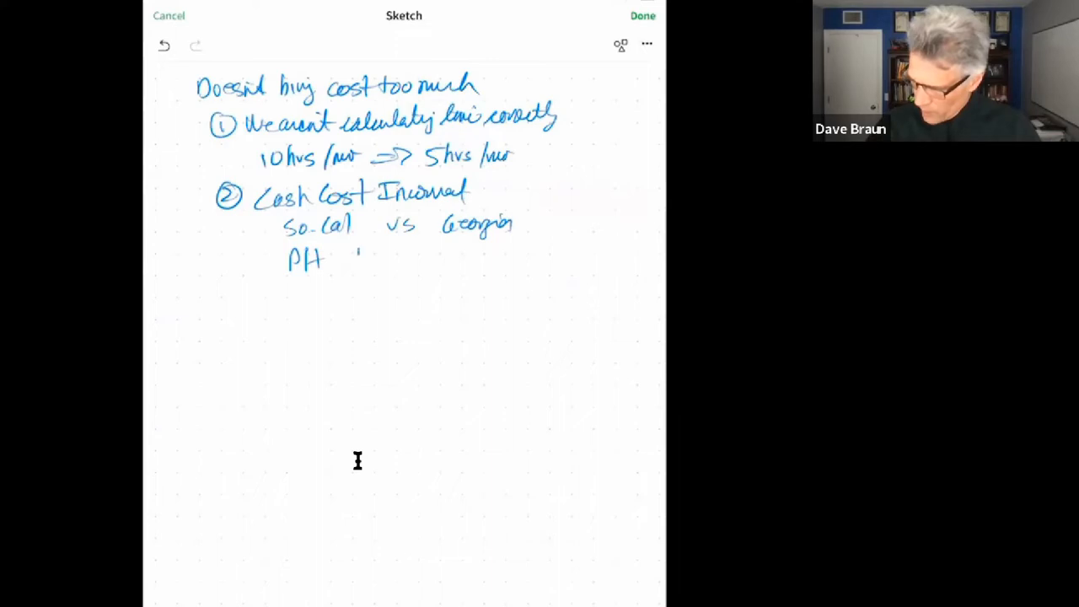
# Step: Write 'PH 1/5 to 1/10' with '$100K/yr US' versus '$10K/yr PH' under point 2
pyautogui.moveTo(354, 257); pyautogui.dragTo(425, 258)
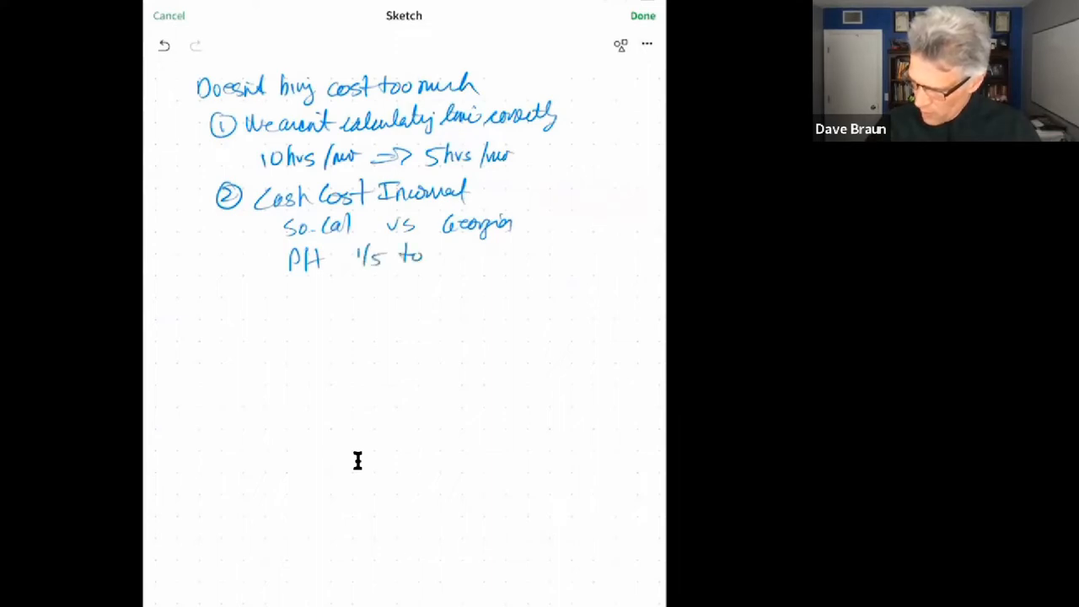
pyautogui.write('1/10 $100k/yr US')
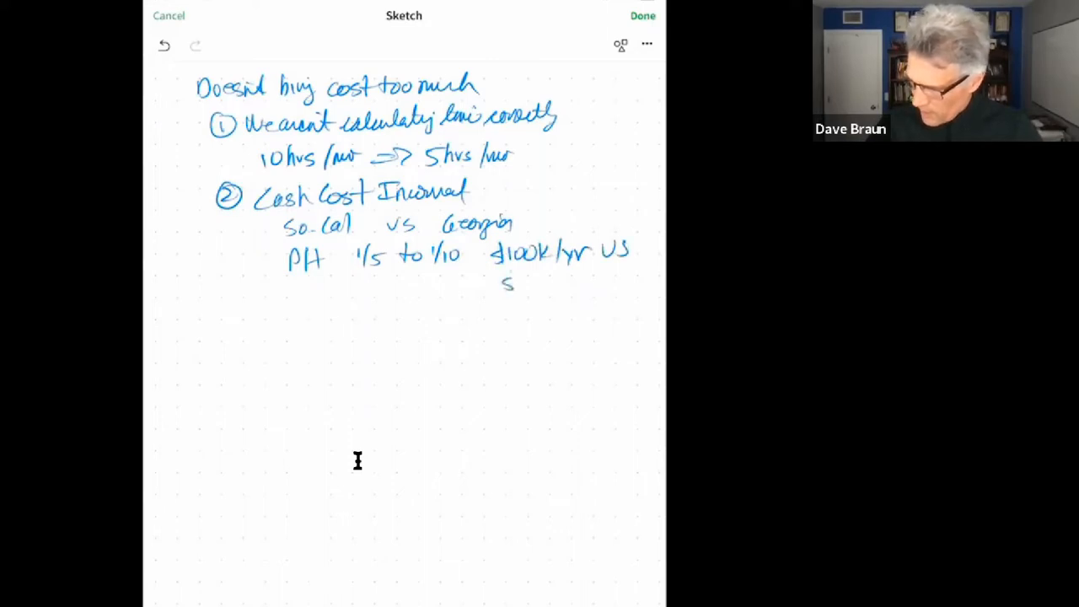
pyautogui.moveTo(502, 284); pyautogui.dragTo(579, 285)
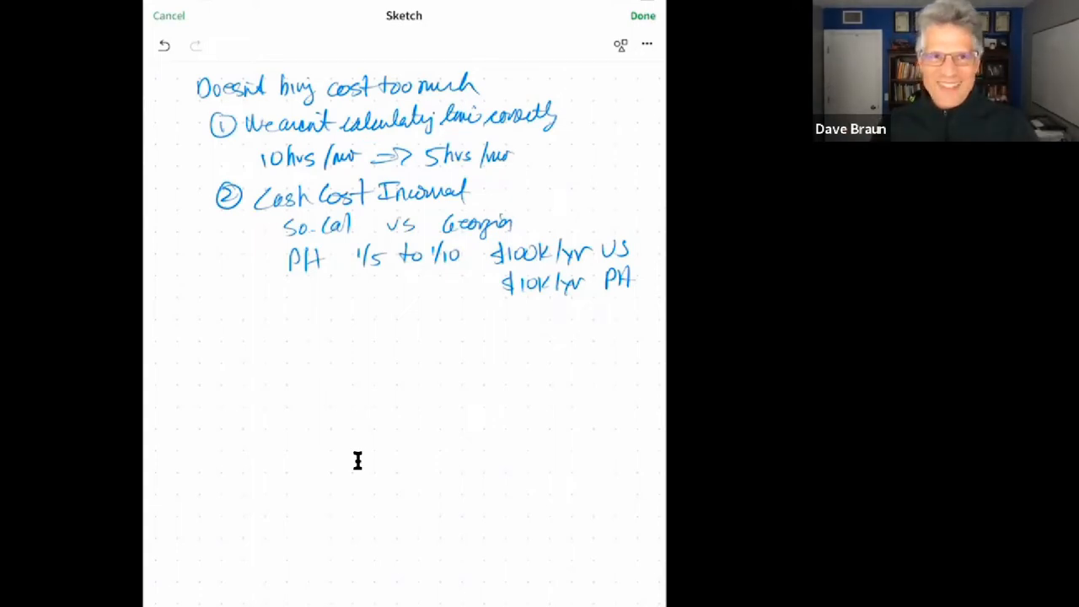
# Step: Add a circled 3, 'Lost oppor. costs', with '10 hrs/mo' beneath it
pyautogui.scroll(-3)
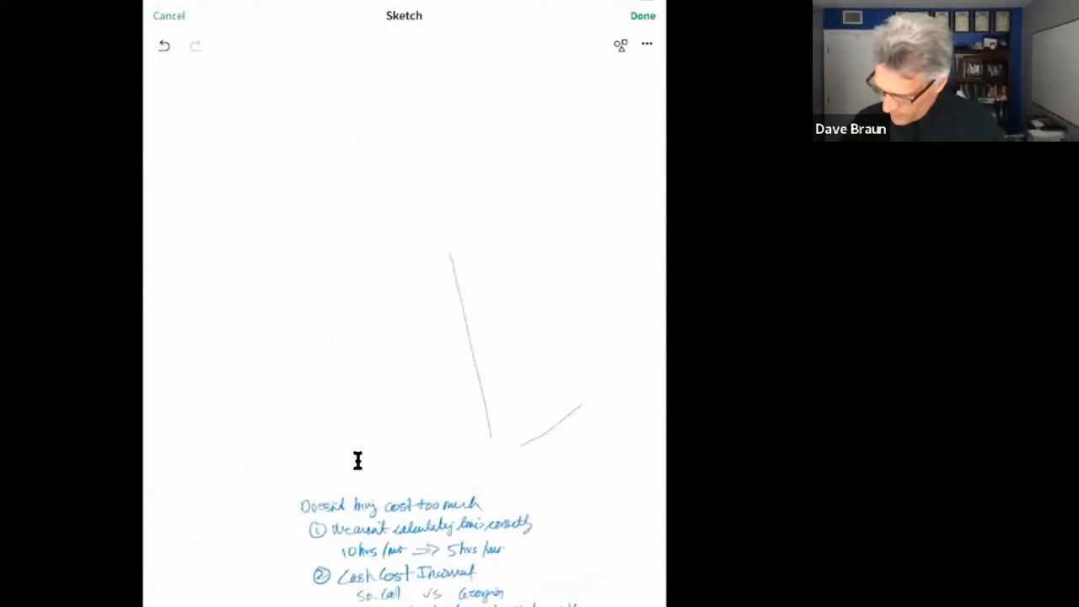
pyautogui.click(163, 45)
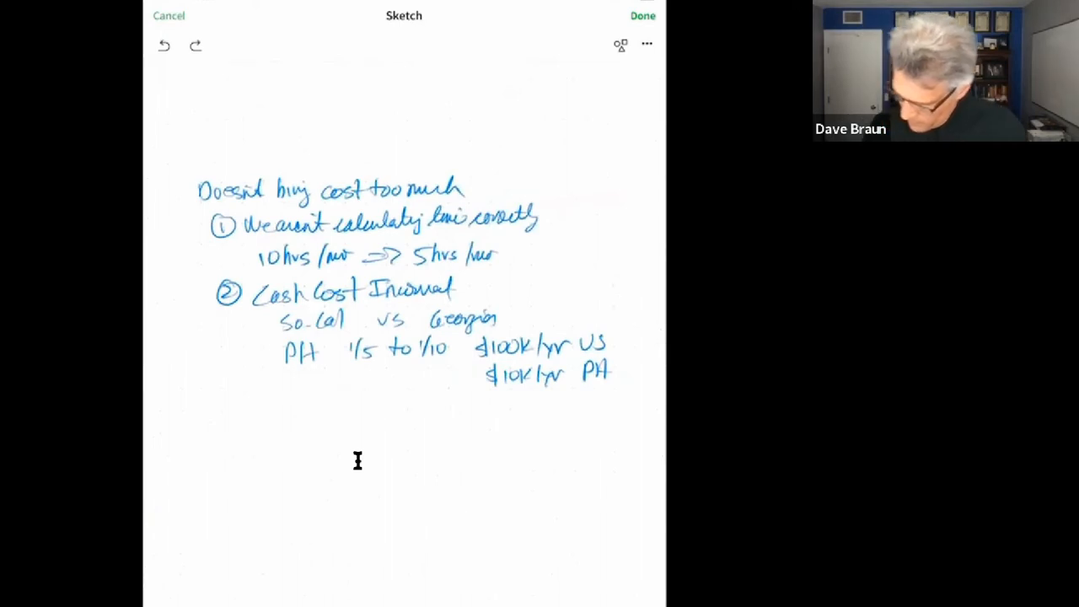
pyautogui.moveTo(228, 396); pyautogui.dragTo(243, 413)
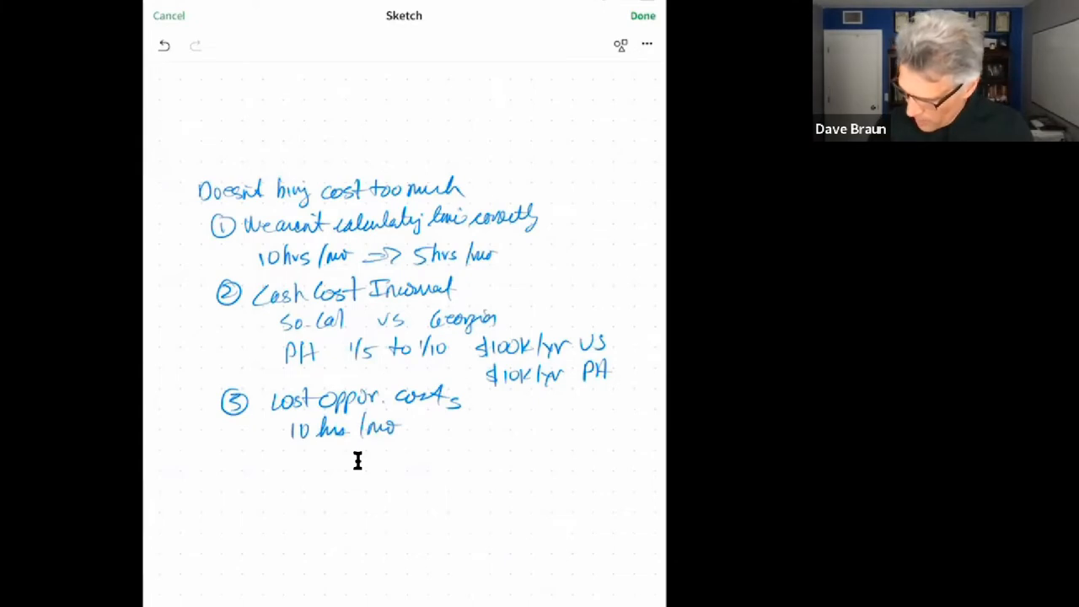
# Step: Write 'tactical ⇒ strategic' under 10 hrs/mo, circling the 10 with an arrow to 'lost'
pyautogui.moveTo(304, 458); pyautogui.dragTo(362, 458)
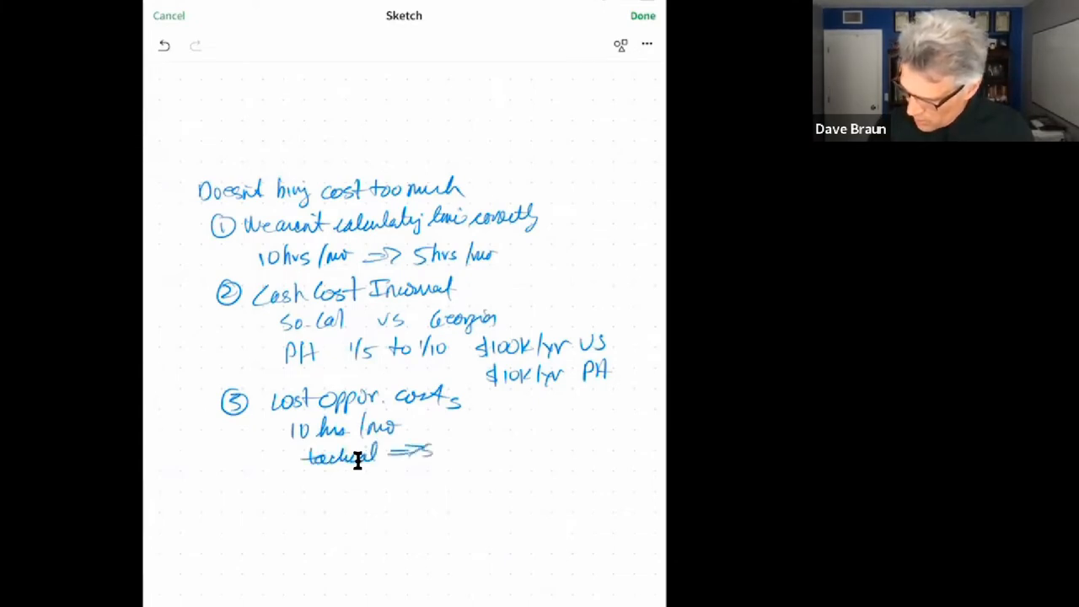
pyautogui.moveTo(426, 447); pyautogui.dragTo(502, 447)
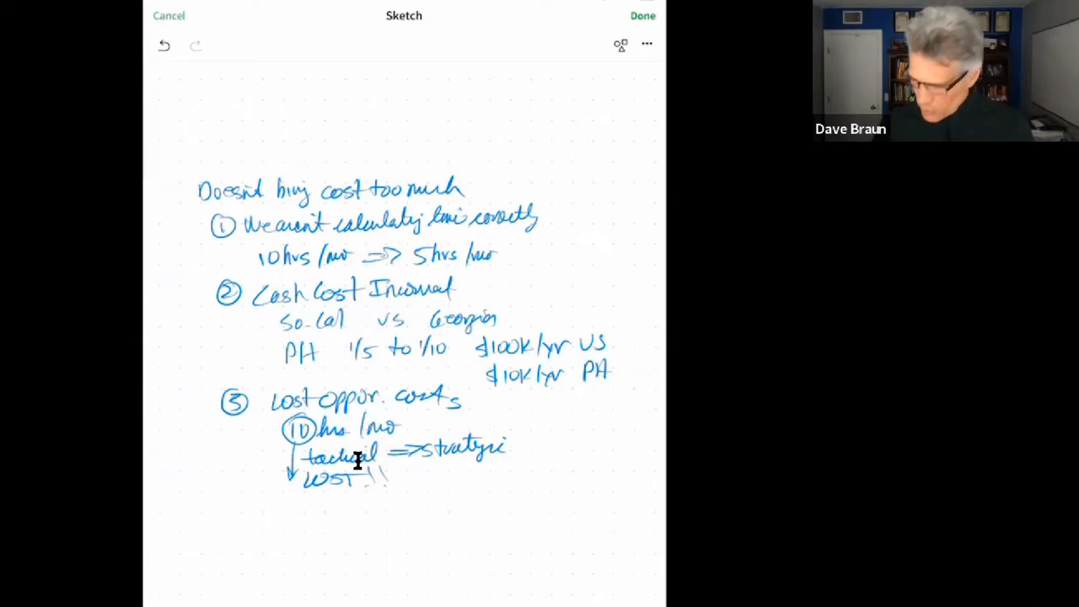
# Step: Draw a looping arrow from 'lost' down to a new line 'wealthy ⇒ 20 1/2 hr work'
pyautogui.moveTo(295, 443); pyautogui.dragTo(304, 502)
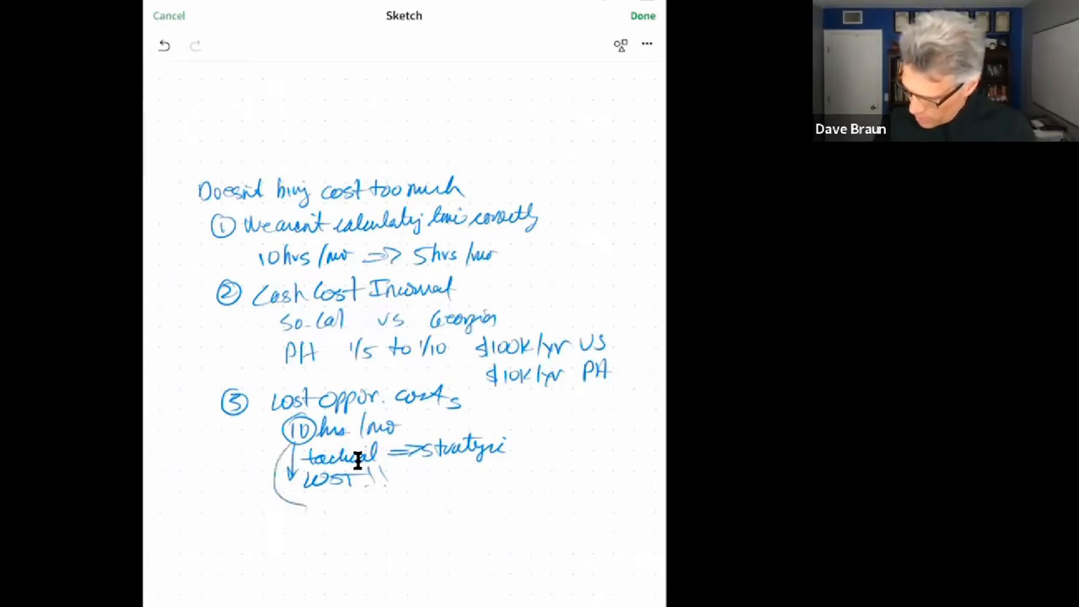
pyautogui.moveTo(320, 501); pyautogui.dragTo(363, 502)
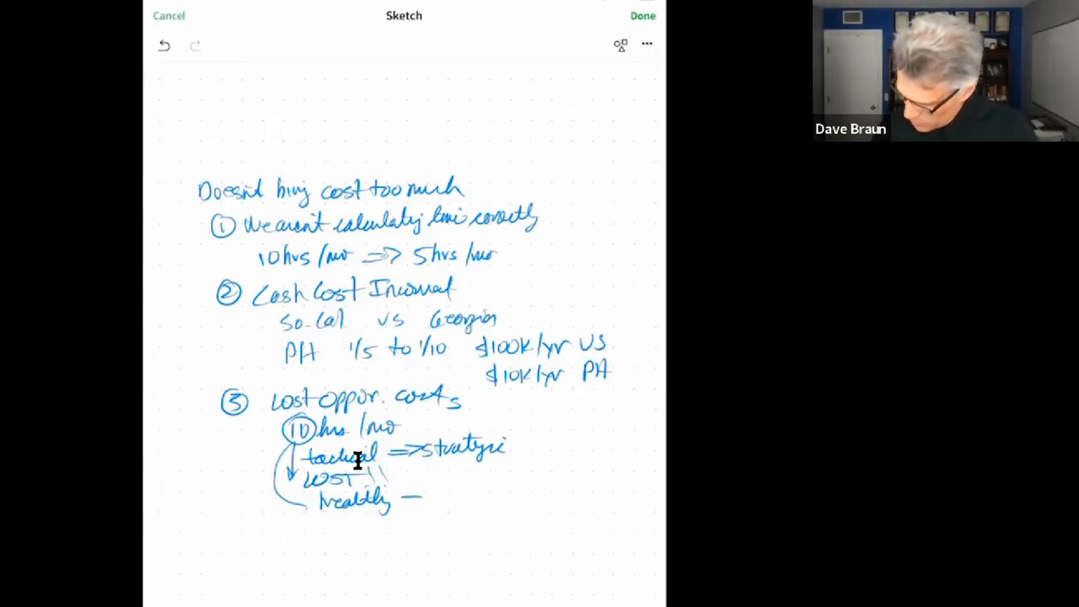
pyautogui.moveTo(413, 498); pyautogui.dragTo(506, 493)
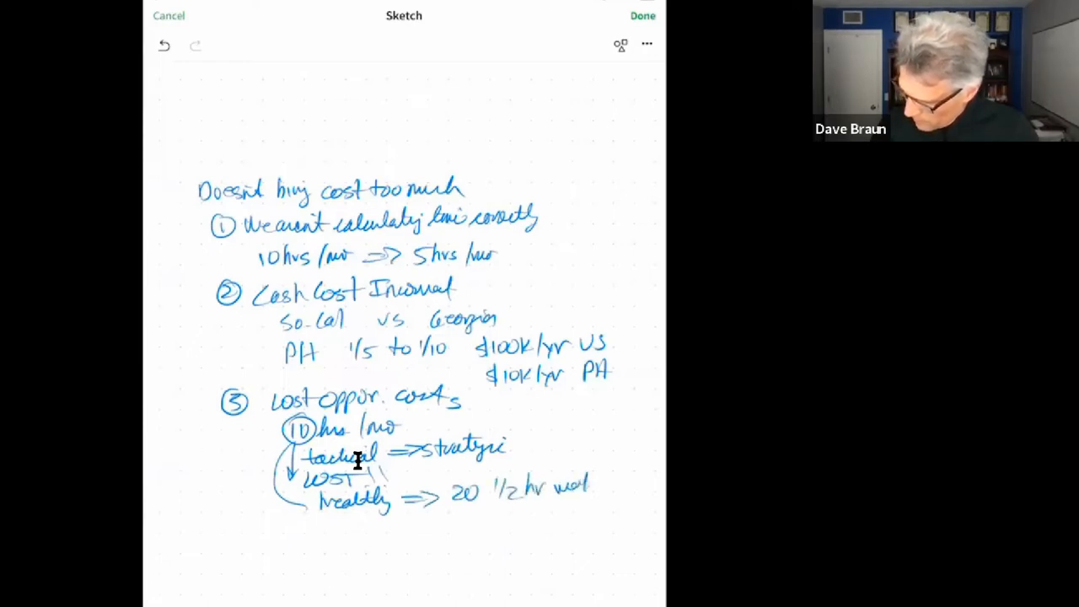
pyautogui.write('outz')
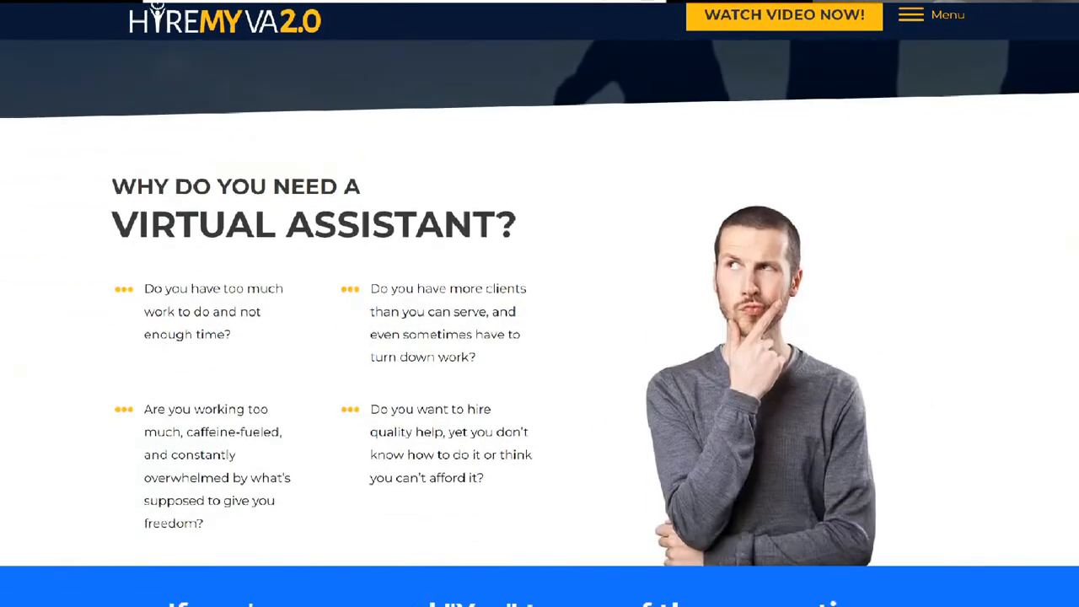
# Step: Scroll the HireMyVA page down to the White Glove Service Overview section
pyautogui.scroll(-3)
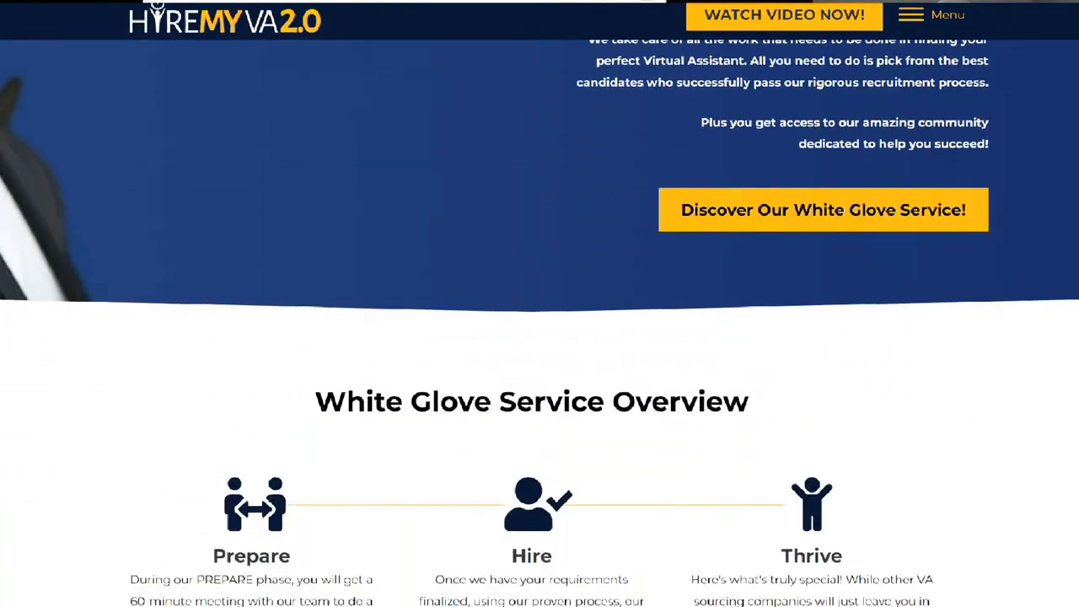
pyautogui.scroll(-3)
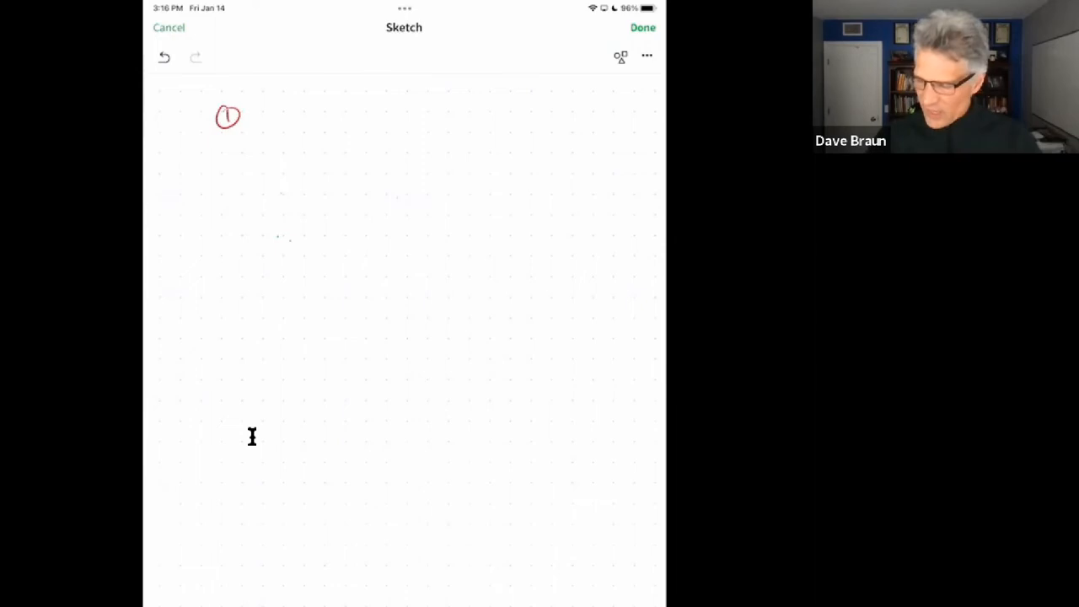
# Step: Finish red note 1: 'Scary First' with an arrow to 'get easier'
pyautogui.moveTo(257, 118); pyautogui.dragTo(291, 118)
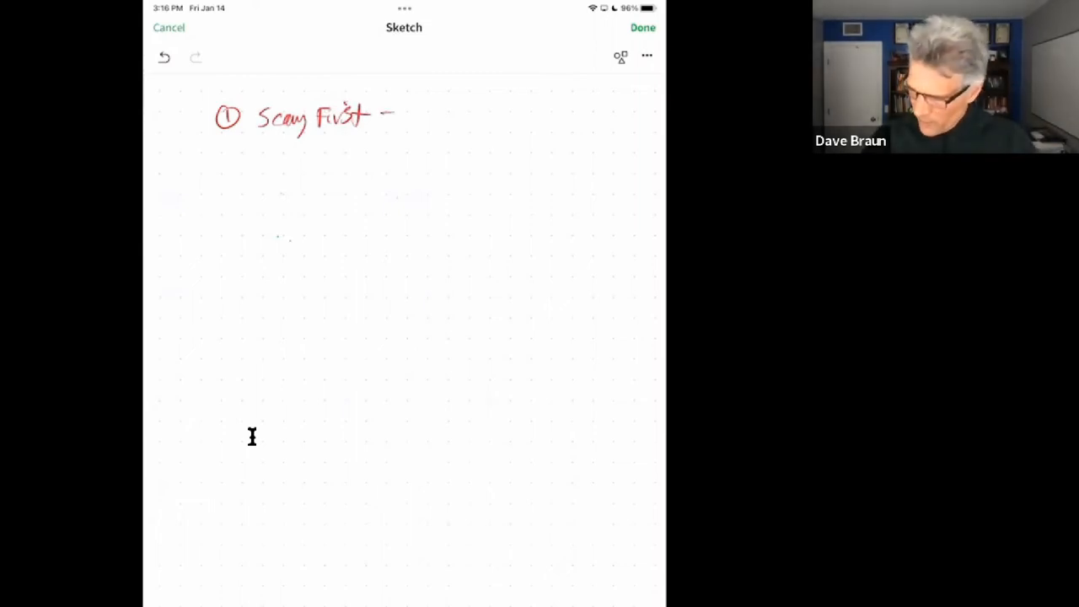
pyautogui.moveTo(388, 116); pyautogui.dragTo(459, 116)
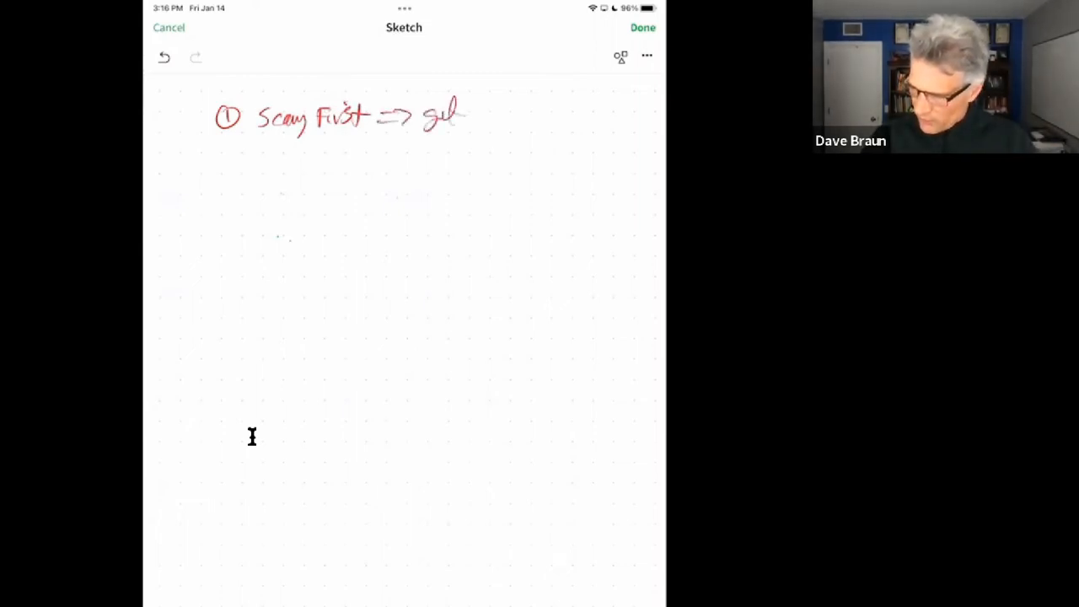
pyautogui.moveTo(460, 114); pyautogui.dragTo(518, 118)
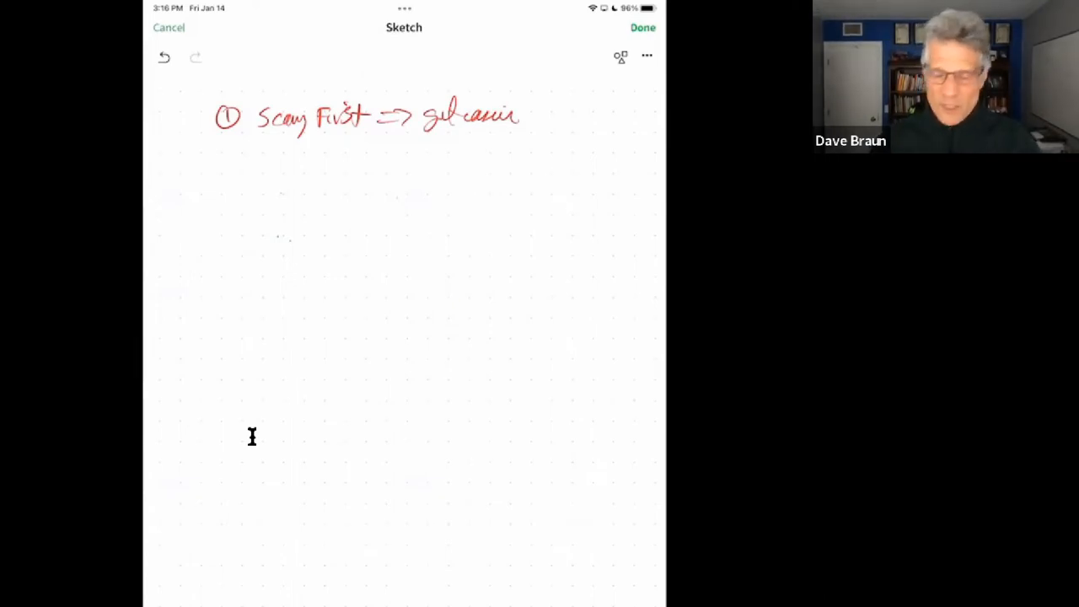
# Step: Add a circled 2 with its heading, then 'sports' and 'nonprofit' beneath
pyautogui.moveTo(228, 156); pyautogui.dragTo(236, 165)
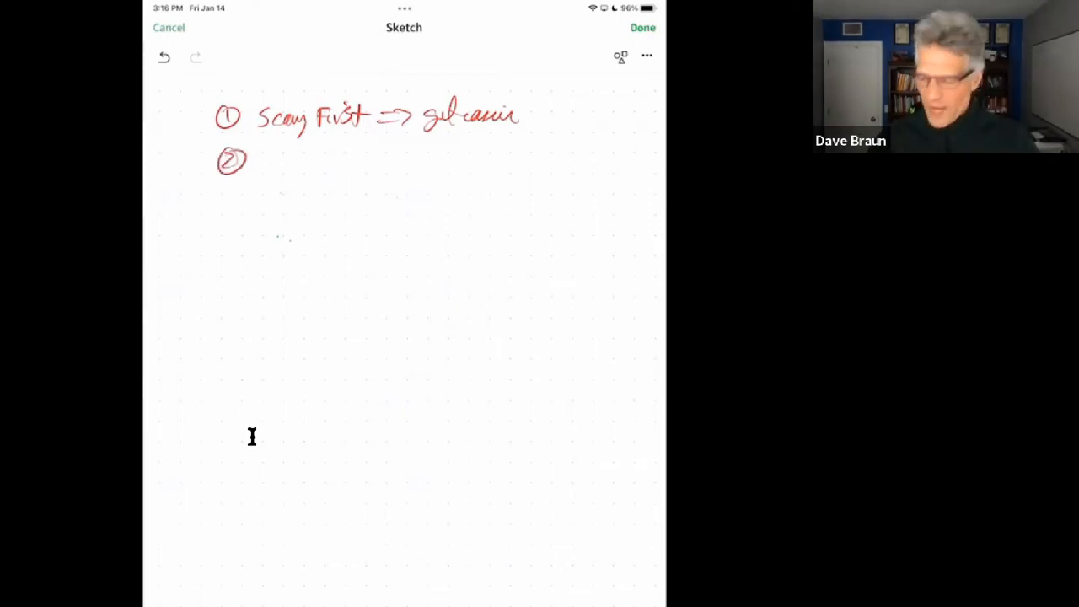
pyautogui.moveTo(269, 163); pyautogui.dragTo(312, 163)
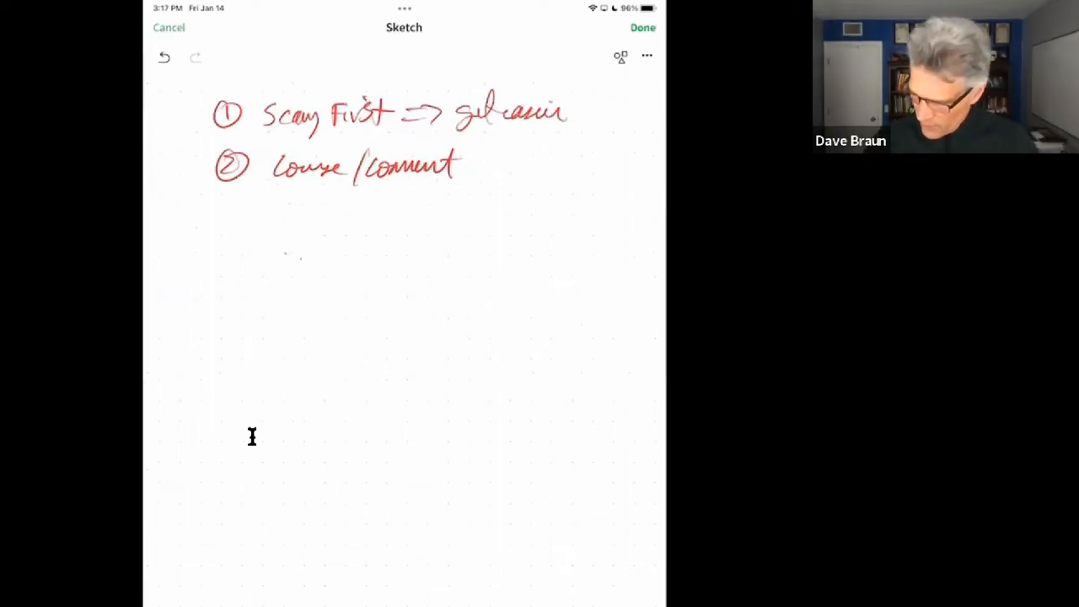
pyautogui.moveTo(305, 203); pyautogui.dragTo(354, 203)
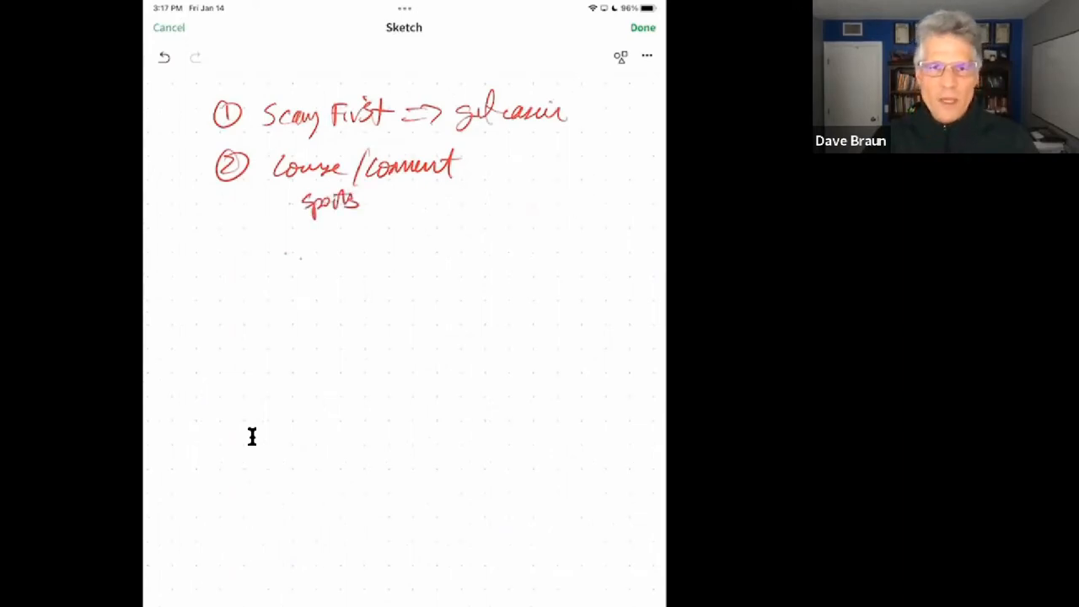
pyautogui.moveTo(375, 202); pyautogui.dragTo(418, 207)
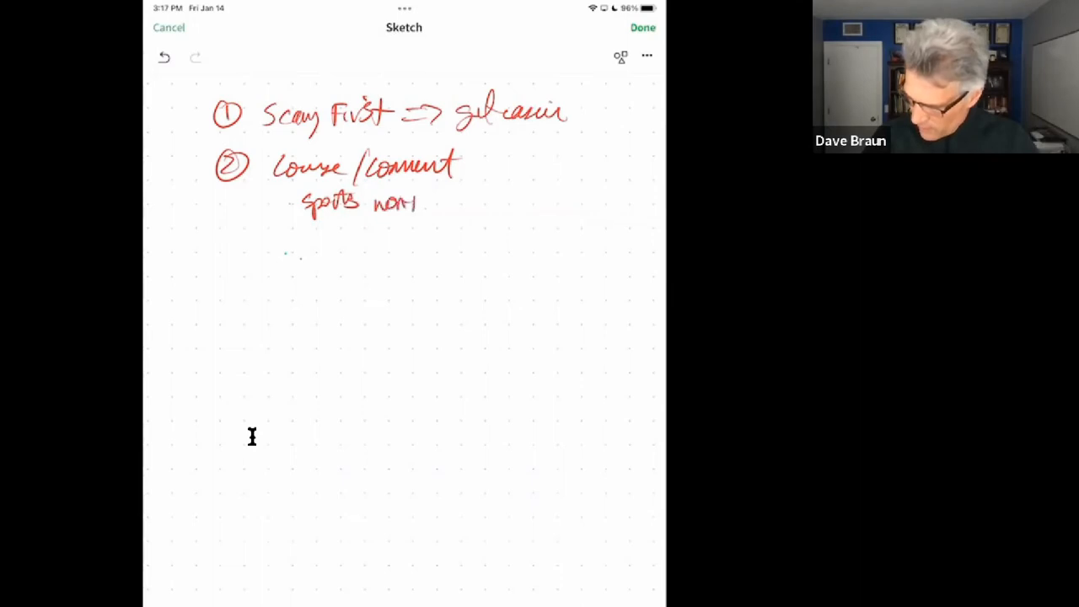
pyautogui.moveTo(396, 200); pyautogui.dragTo(468, 200)
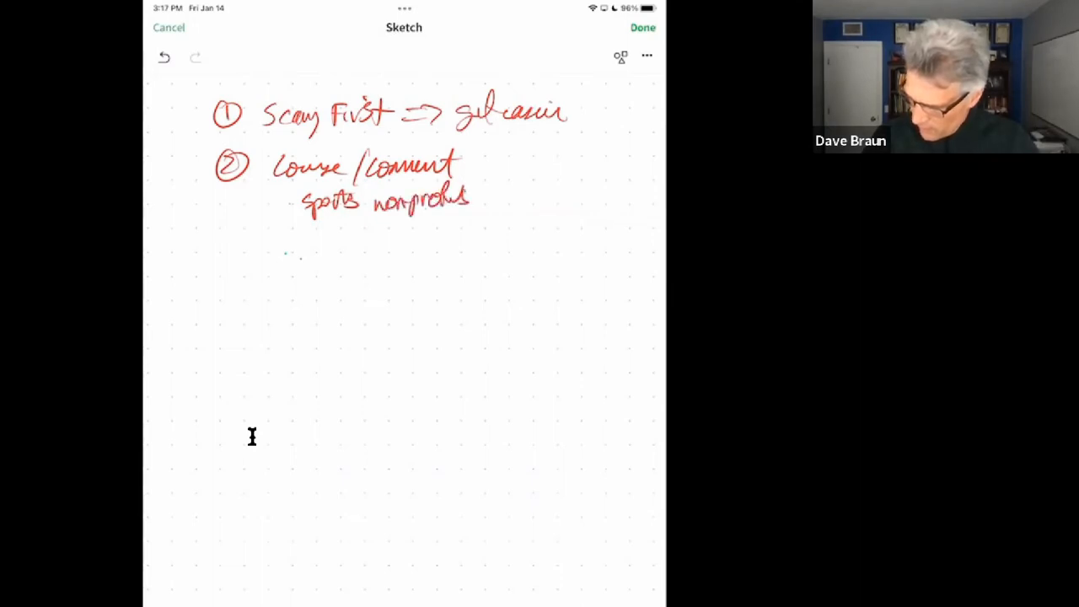
# Step: Continue note 2's list with for-profit, large, big, small and military
pyautogui.moveTo(376, 230); pyautogui.dragTo(434, 229)
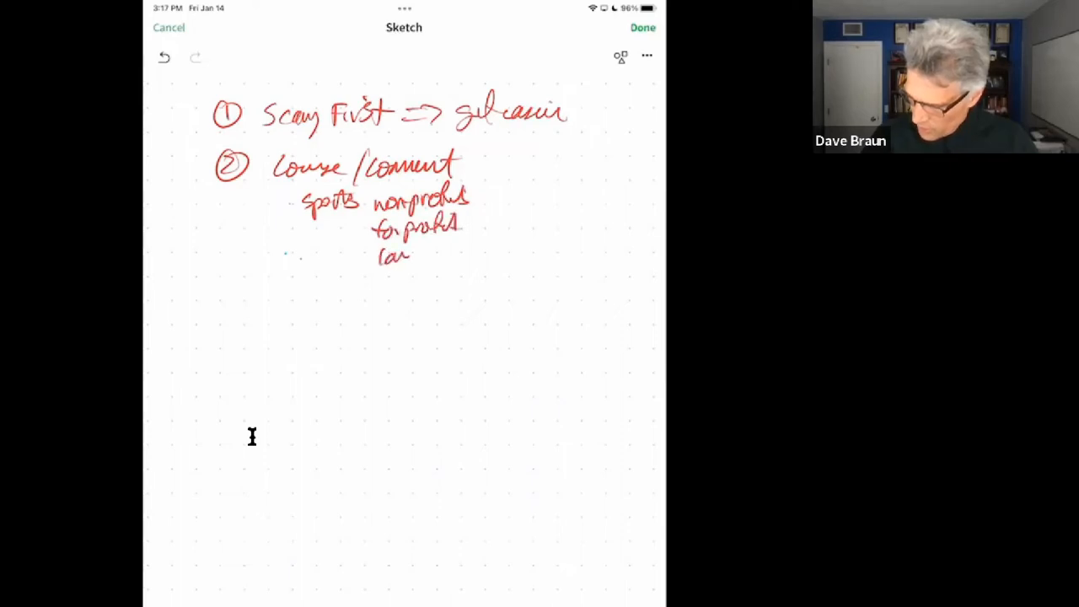
pyautogui.moveTo(380, 258); pyautogui.dragTo(413, 286)
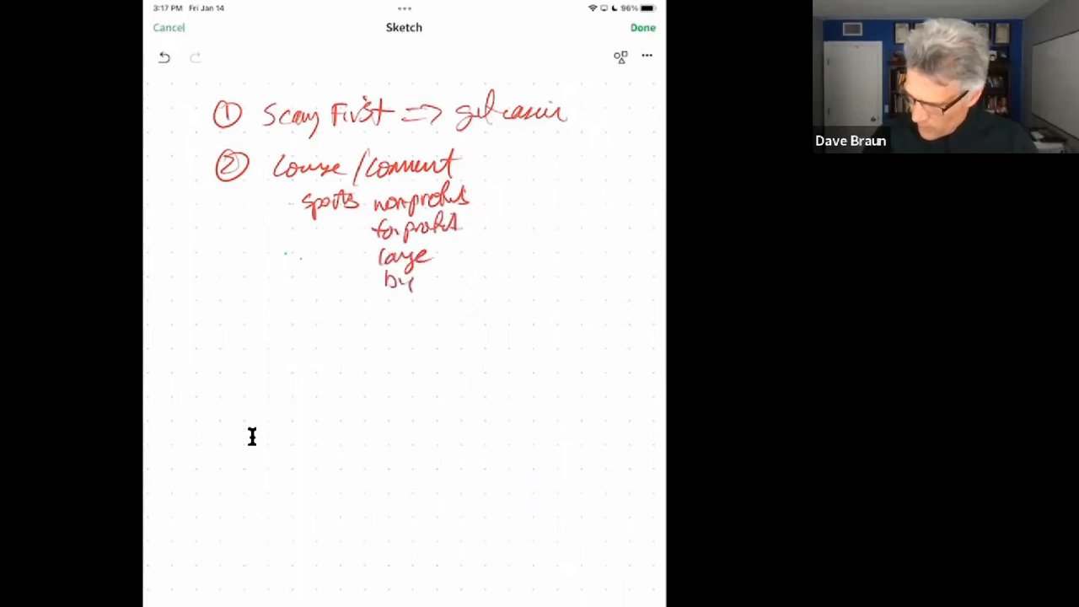
pyautogui.moveTo(452, 270); pyautogui.dragTo(485, 269)
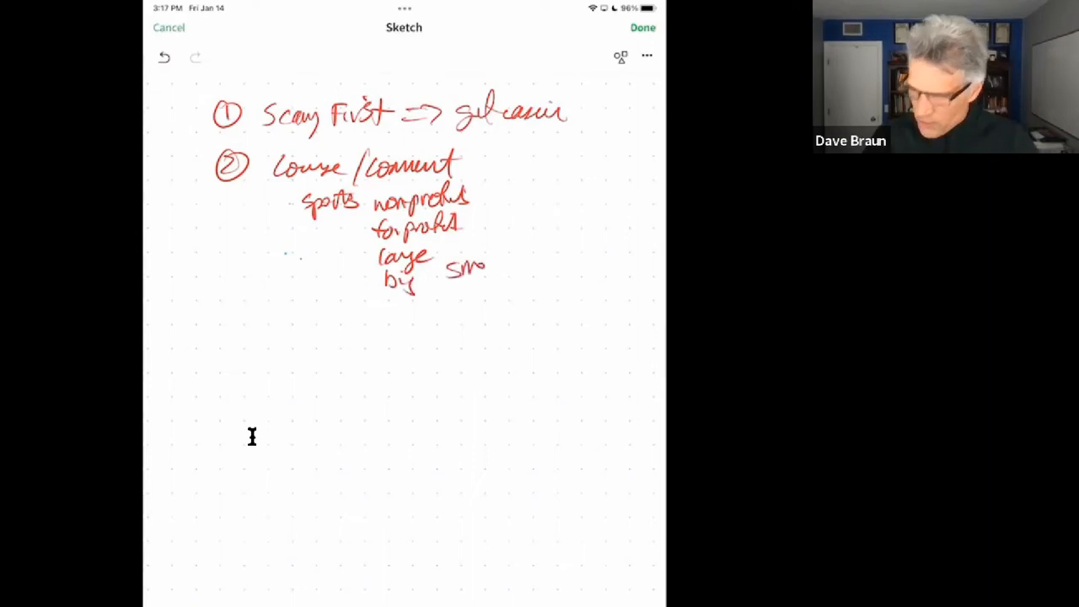
pyautogui.moveTo(468, 265); pyautogui.dragTo(506, 265)
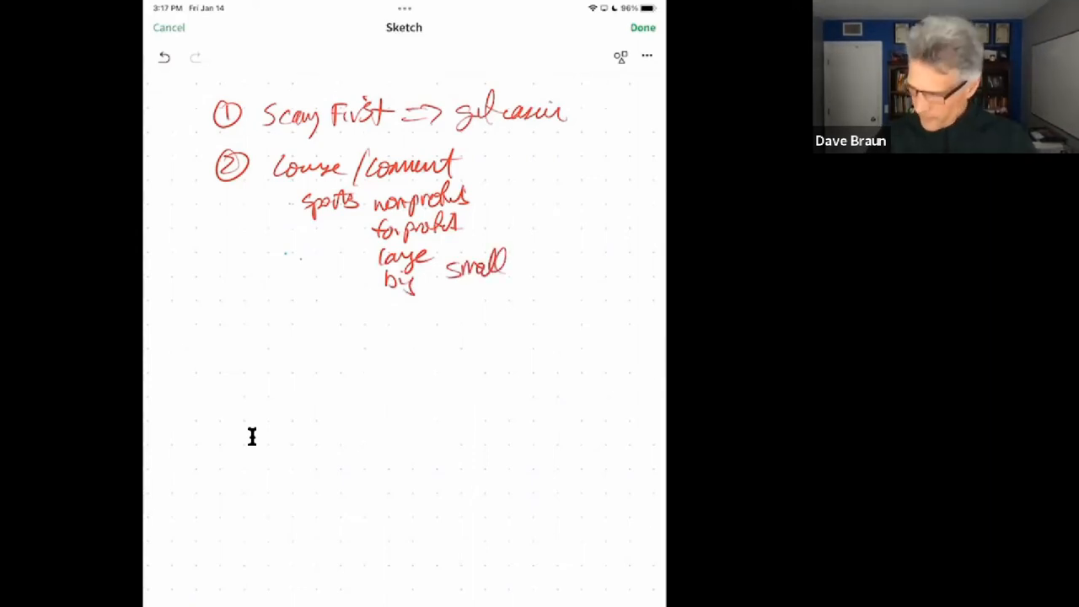
pyautogui.moveTo(371, 307); pyautogui.dragTo(401, 308)
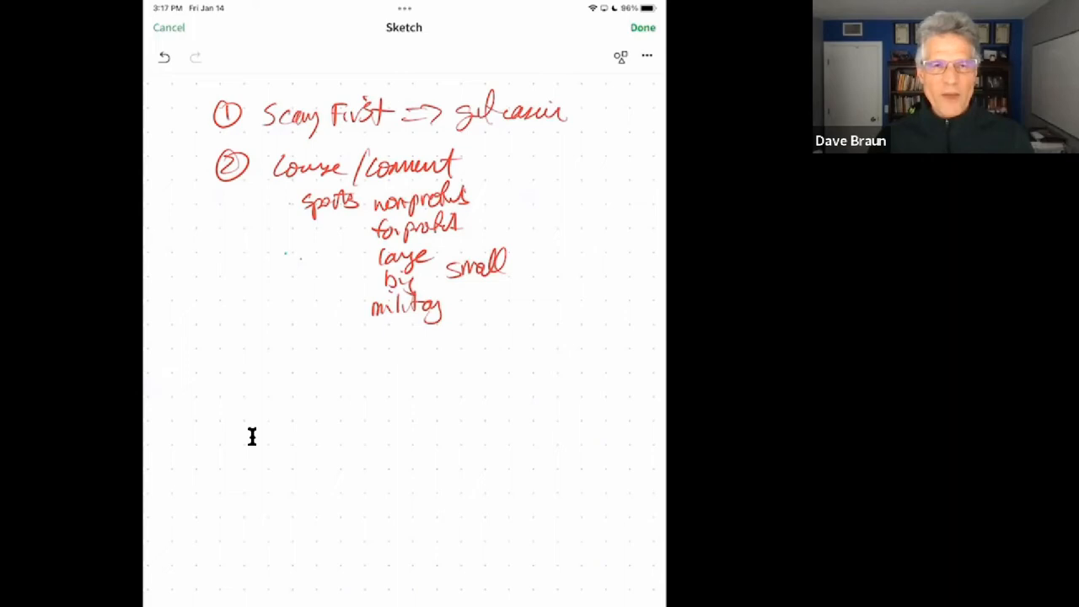
pyautogui.moveTo(249, 378)
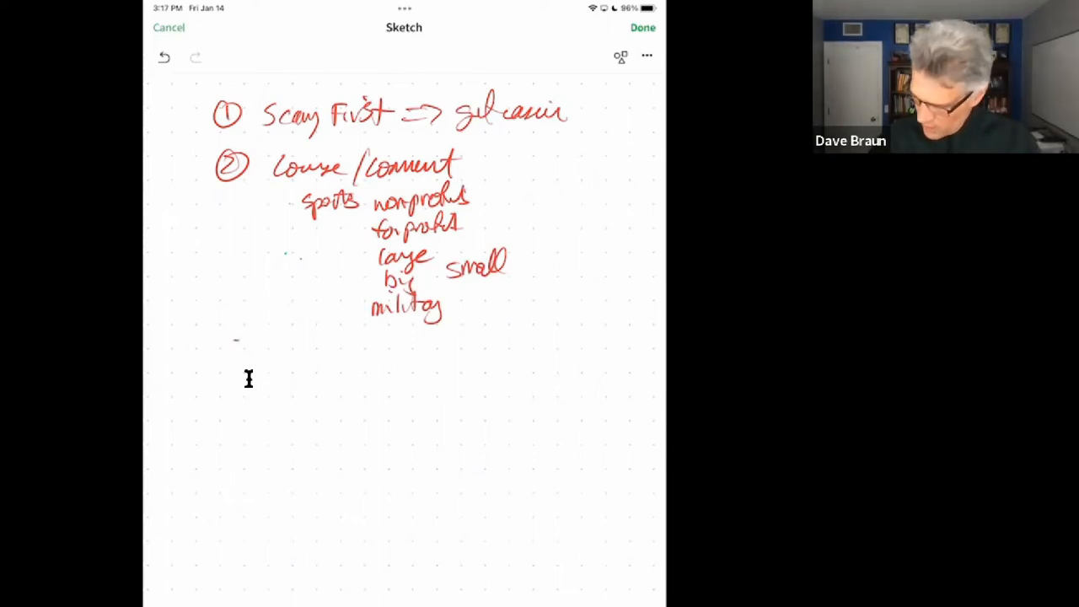
# Step: Add a circled 3, 'DACC Framework', listing Direction and Alignment below it
pyautogui.moveTo(227, 350); pyautogui.dragTo(296, 355)
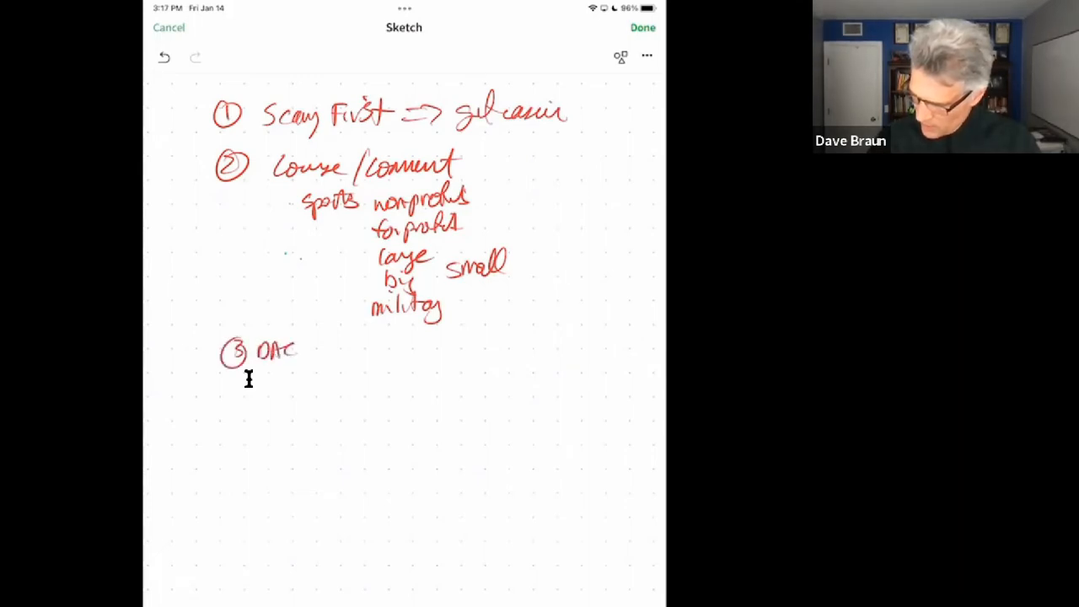
pyautogui.moveTo(304, 347); pyautogui.dragTo(371, 347)
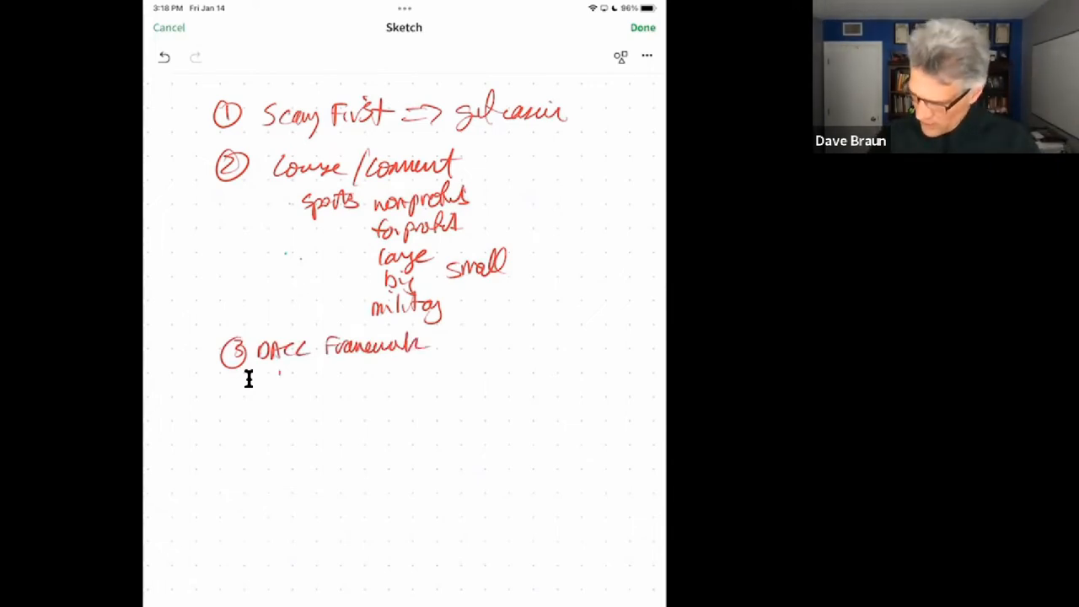
pyautogui.moveTo(278, 378); pyautogui.dragTo(358, 377)
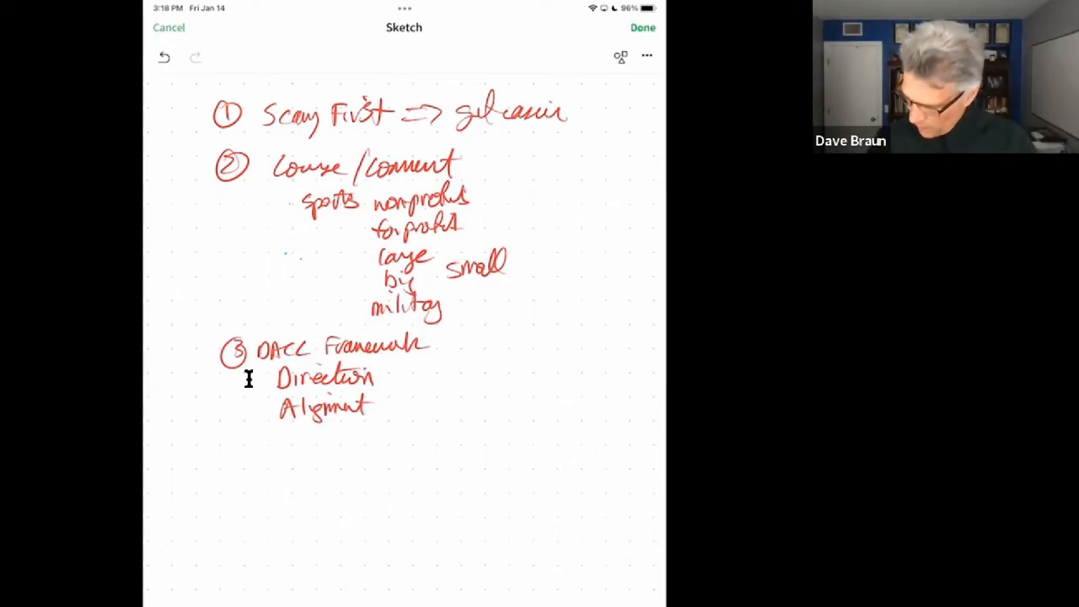
# Step: Add Commitment and Communication to complete the DACC list
pyautogui.moveTo(287, 439); pyautogui.dragTo(344, 442)
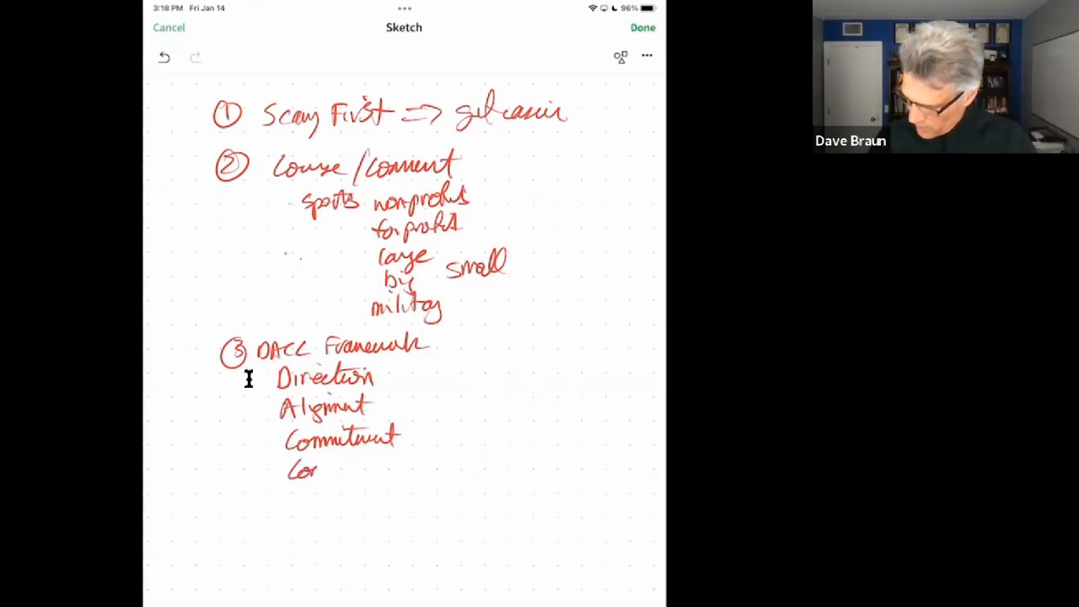
pyautogui.moveTo(319, 469); pyautogui.dragTo(378, 469)
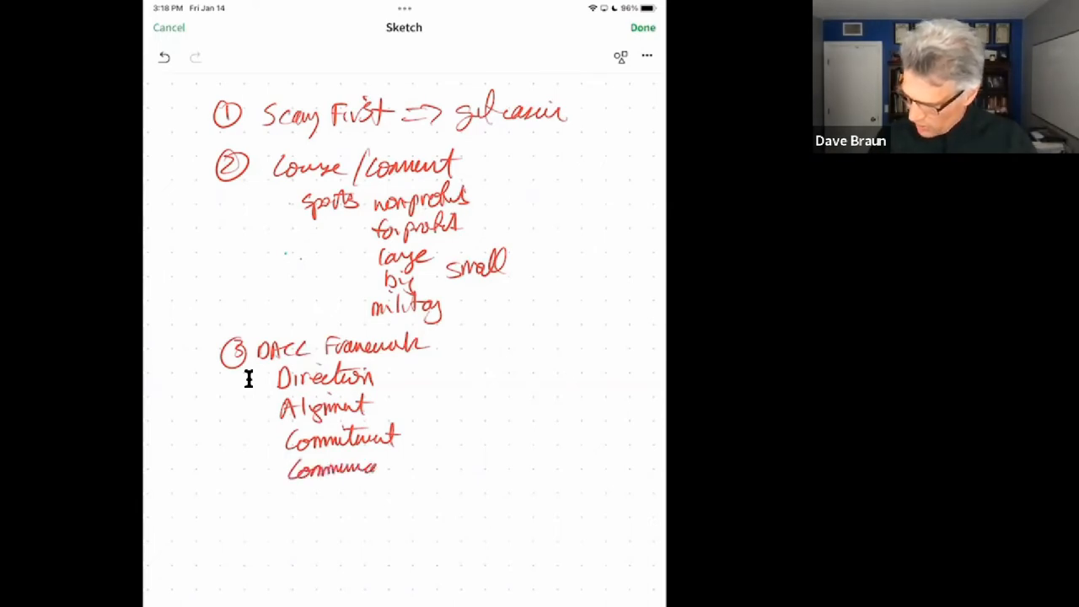
pyautogui.moveTo(380, 468); pyautogui.dragTo(421, 468)
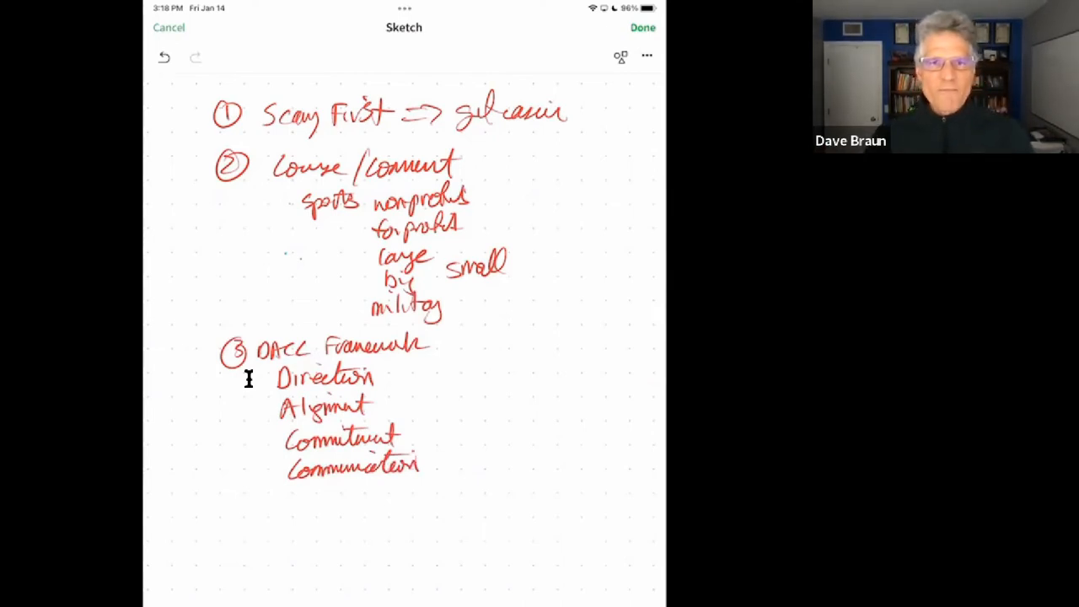
# Step: Handwrite red circled note 4: 'Start slow, hire one'
pyautogui.moveTo(245, 489); pyautogui.dragTo(249, 506)
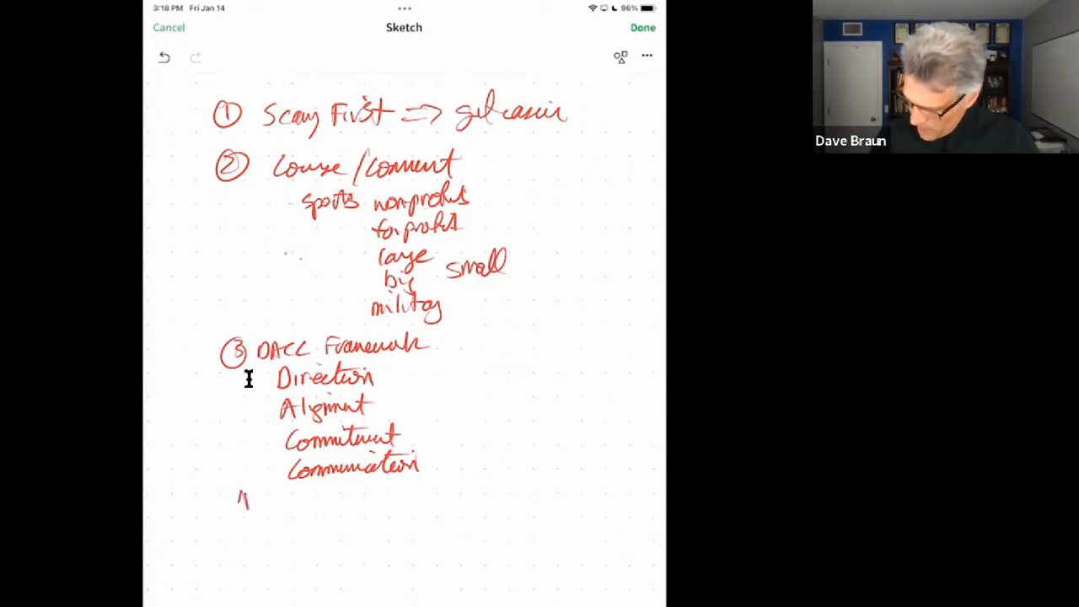
pyautogui.moveTo(236, 502); pyautogui.dragTo(253, 506)
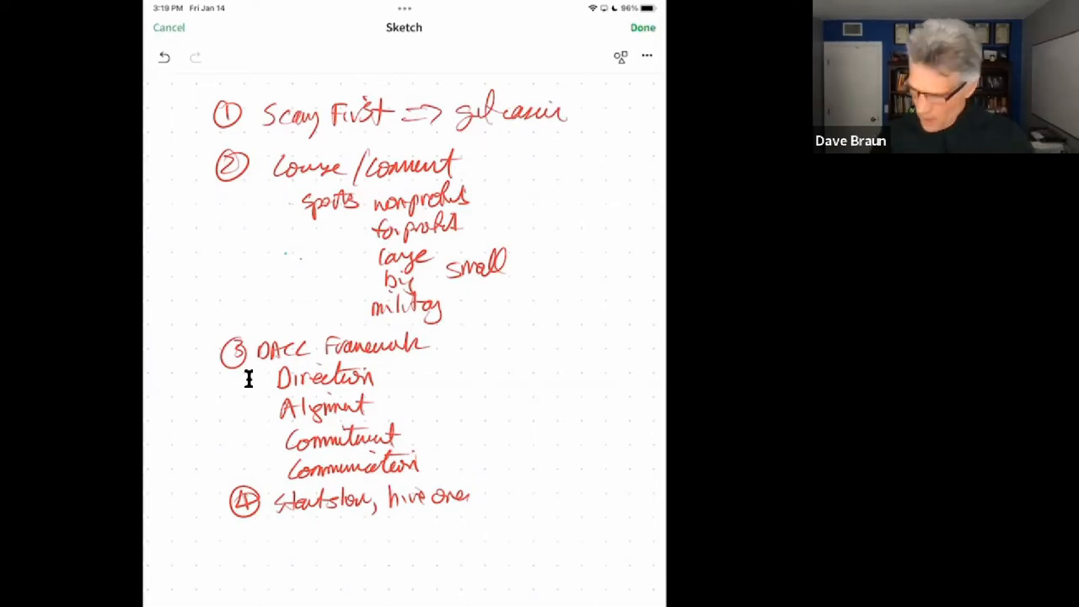
# Step: Handwrite red note 5: 'Mistakes – permission to fail'
pyautogui.moveTo(228, 527); pyautogui.dragTo(249, 549)
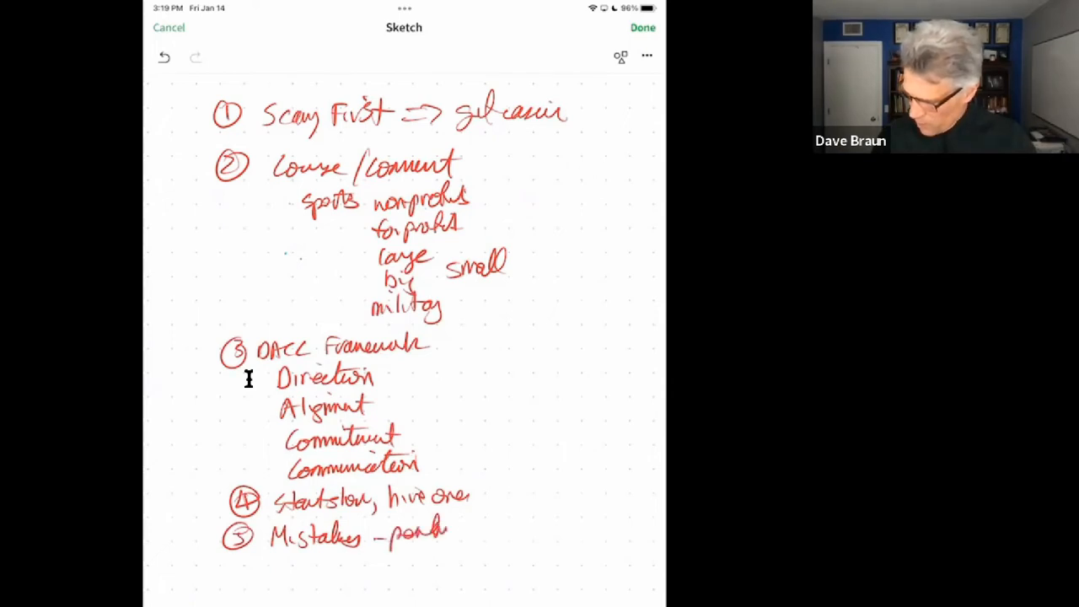
pyautogui.moveTo(447, 531); pyautogui.dragTo(540, 531)
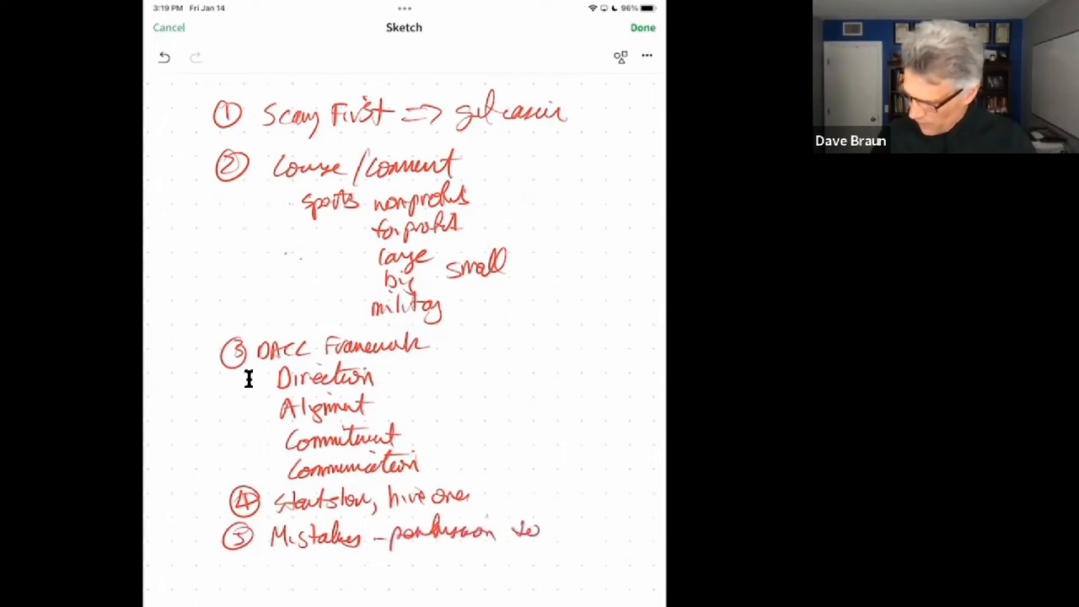
pyautogui.write('to fail')
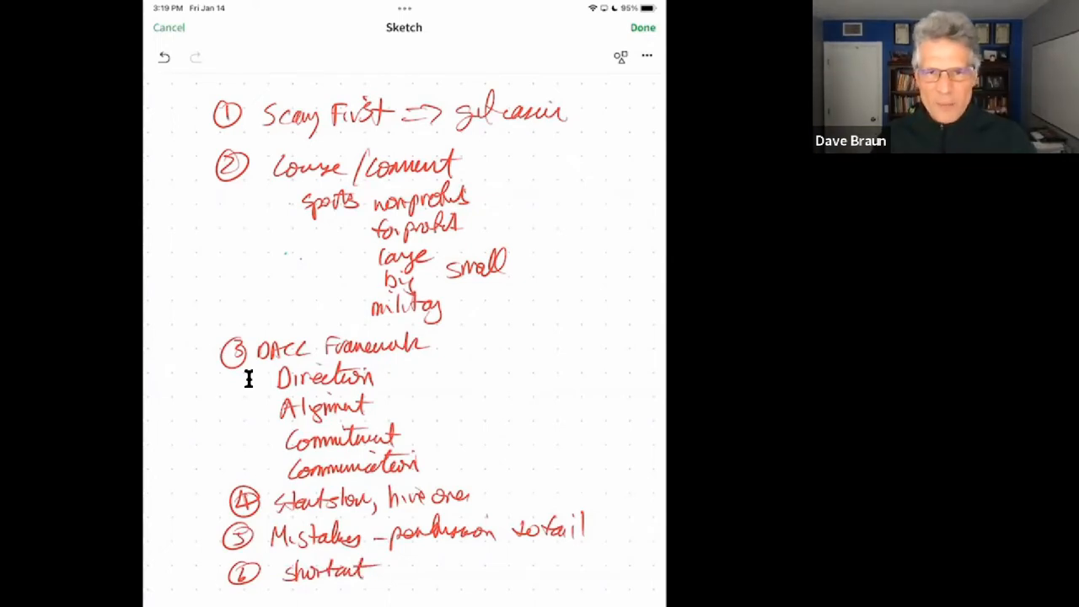
# Step: Extend red note 6 to read 'shortcut ⇒ REEVE' and begin a black circled 1 below
pyautogui.moveTo(371, 569); pyautogui.dragTo(413, 569)
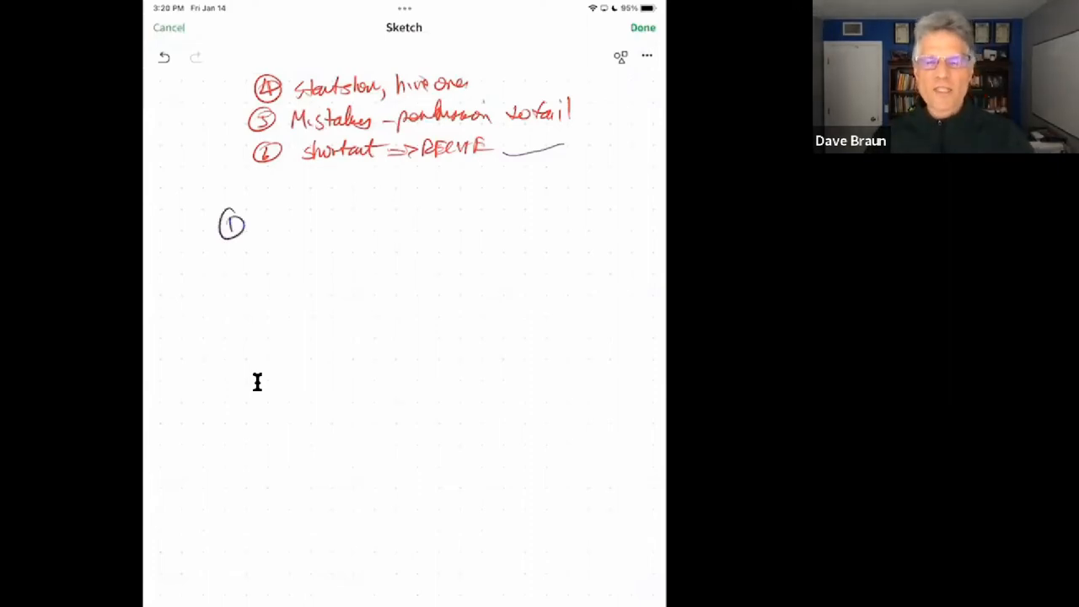
# Step: Handwrite purple point 1: 'look at Larry & Dave course/comm'
pyautogui.moveTo(263, 215); pyautogui.dragTo(264, 237)
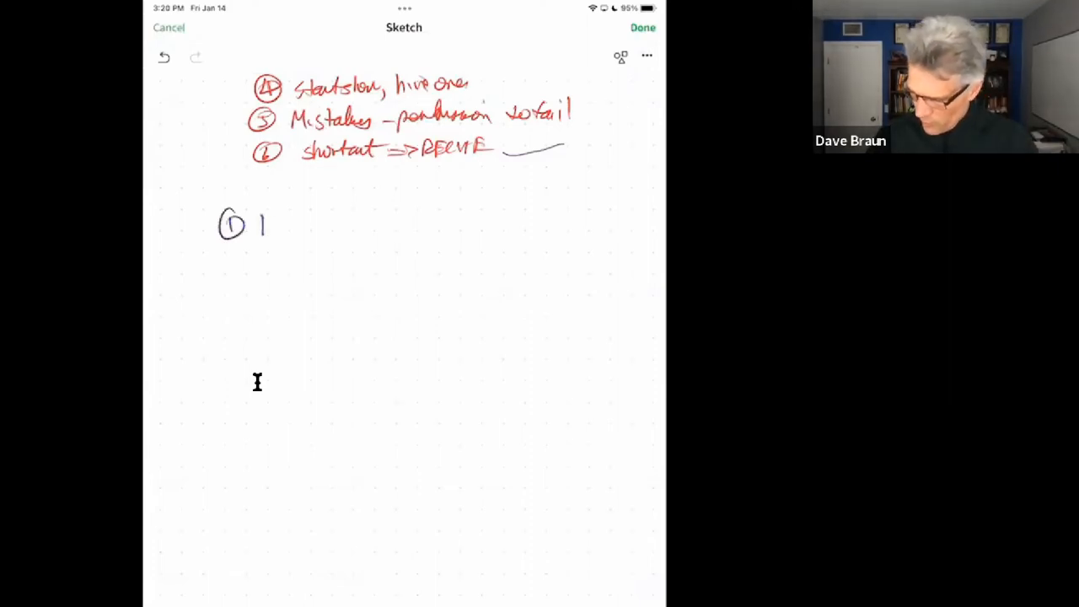
pyautogui.moveTo(261, 226); pyautogui.dragTo(333, 226)
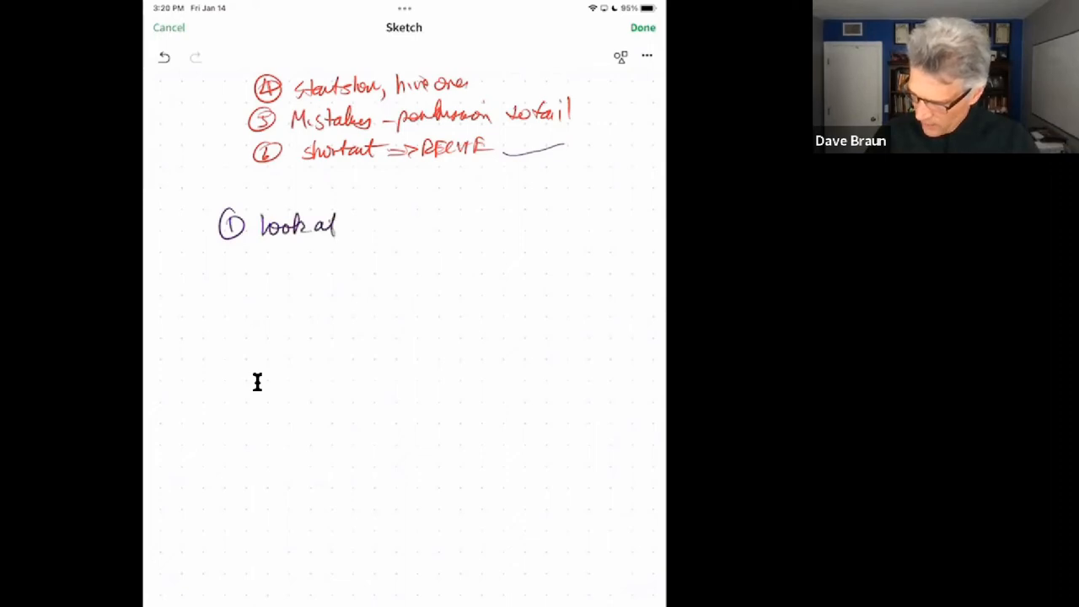
pyautogui.moveTo(354, 224); pyautogui.dragTo(421, 223)
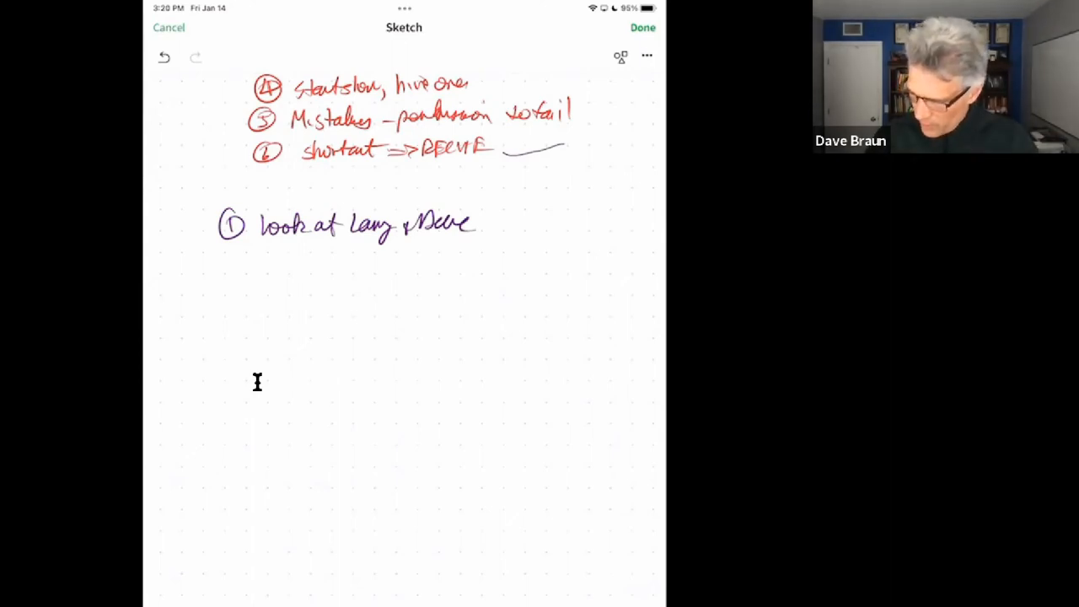
pyautogui.moveTo(299, 251); pyautogui.dragTo(363, 251)
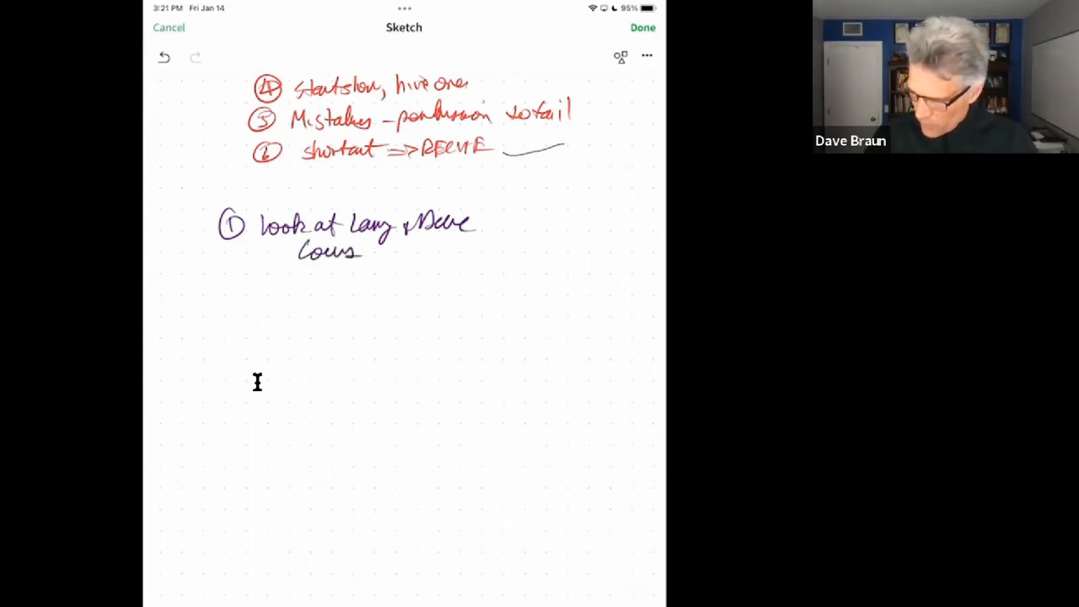
pyautogui.moveTo(363, 252); pyautogui.dragTo(430, 253)
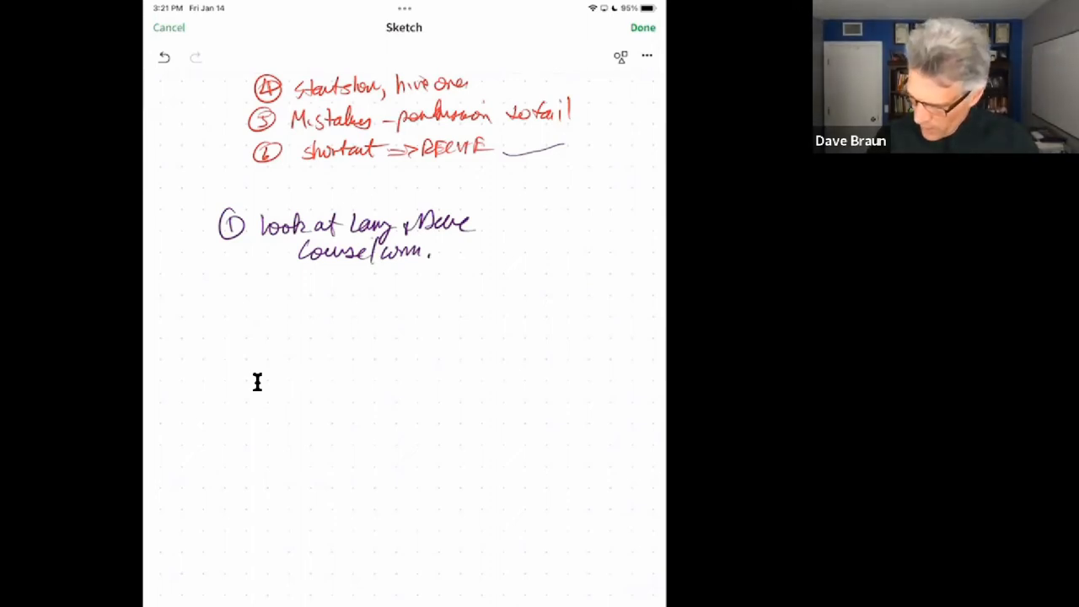
# Step: Add the 'not only team' line about business and number purple point 2
pyautogui.moveTo(279, 285); pyautogui.dragTo(333, 285)
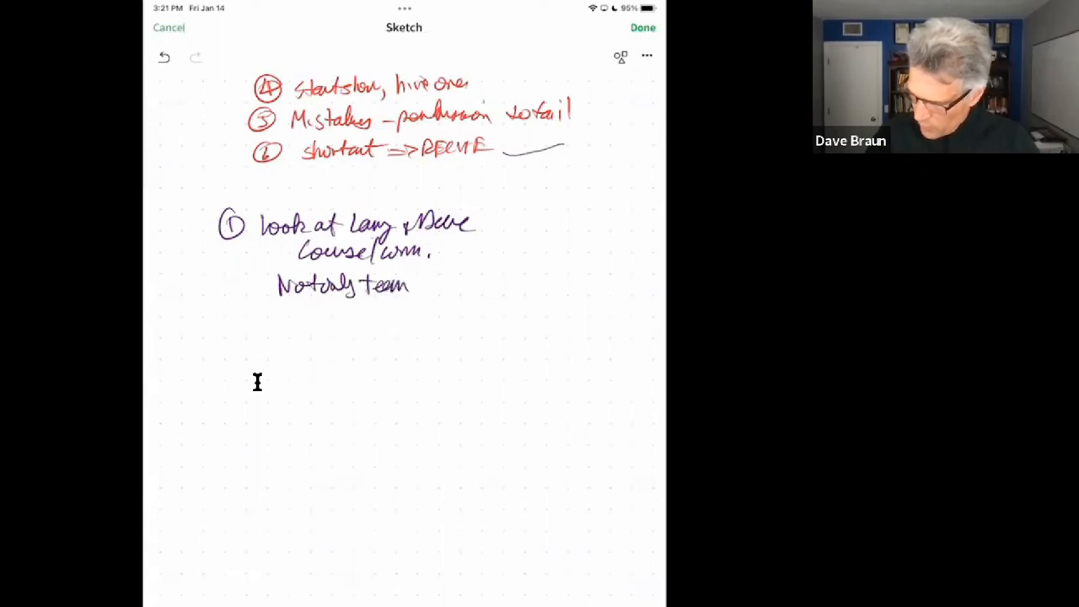
pyautogui.moveTo(413, 282); pyautogui.dragTo(468, 282)
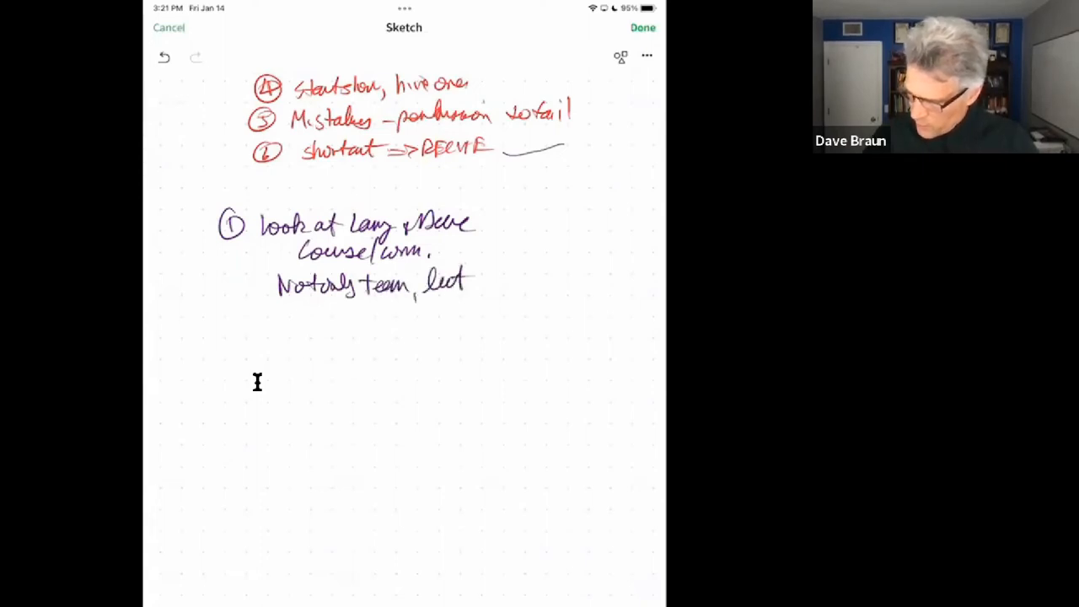
pyautogui.moveTo(472, 283); pyautogui.dragTo(544, 282)
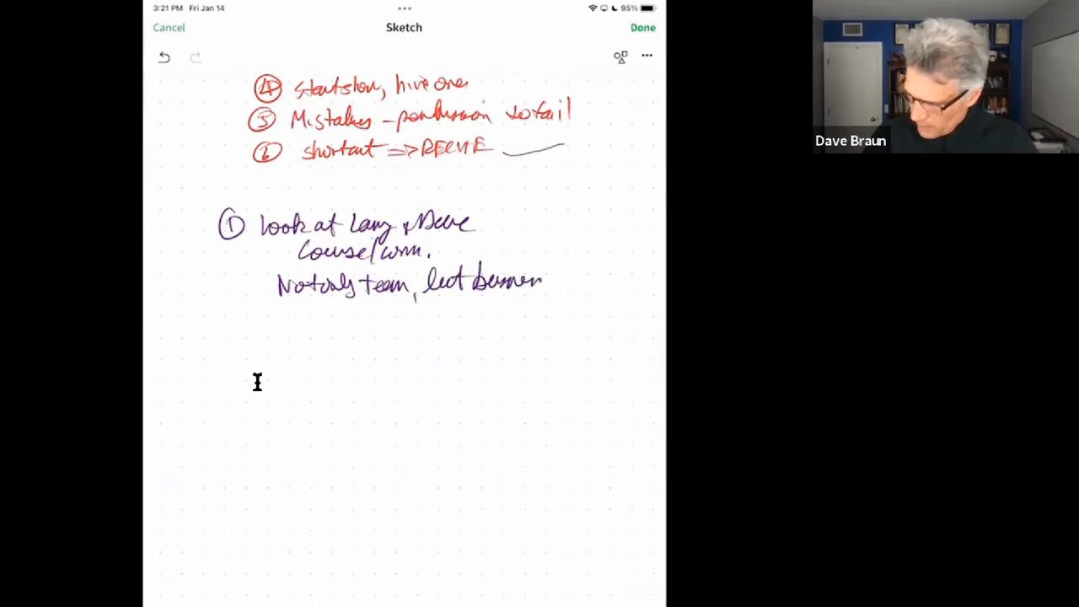
pyautogui.moveTo(544, 283); pyautogui.dragTo(611, 283)
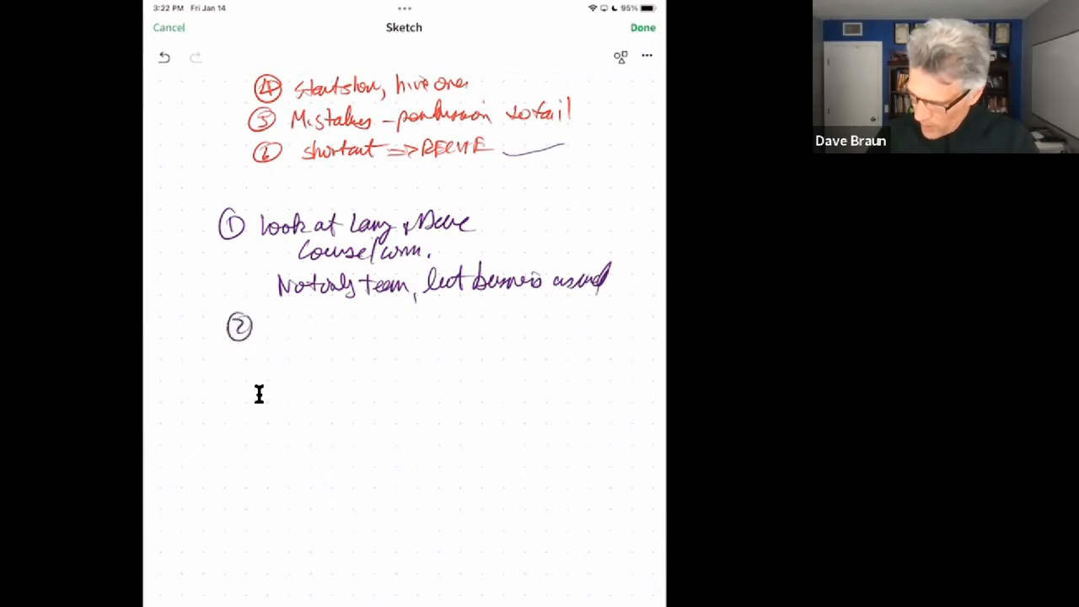
# Step: Handwrite purple point 2 'We started like you' with 'New info course' beneath
pyautogui.moveTo(262, 324); pyautogui.dragTo(333, 325)
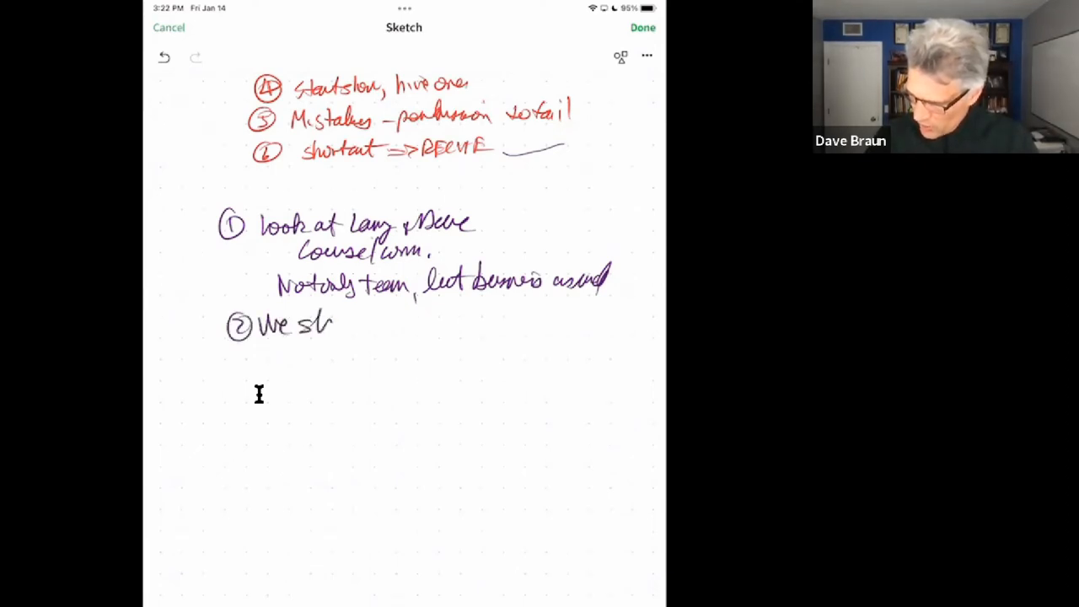
pyautogui.moveTo(333, 325); pyautogui.dragTo(396, 325)
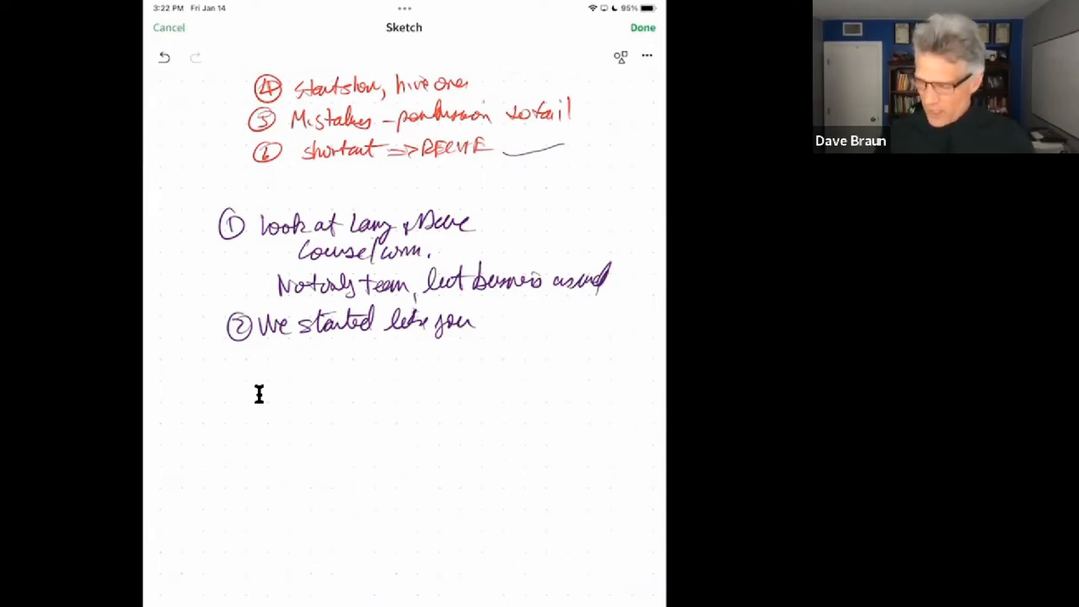
pyautogui.moveTo(283, 358); pyautogui.dragTo(325, 367)
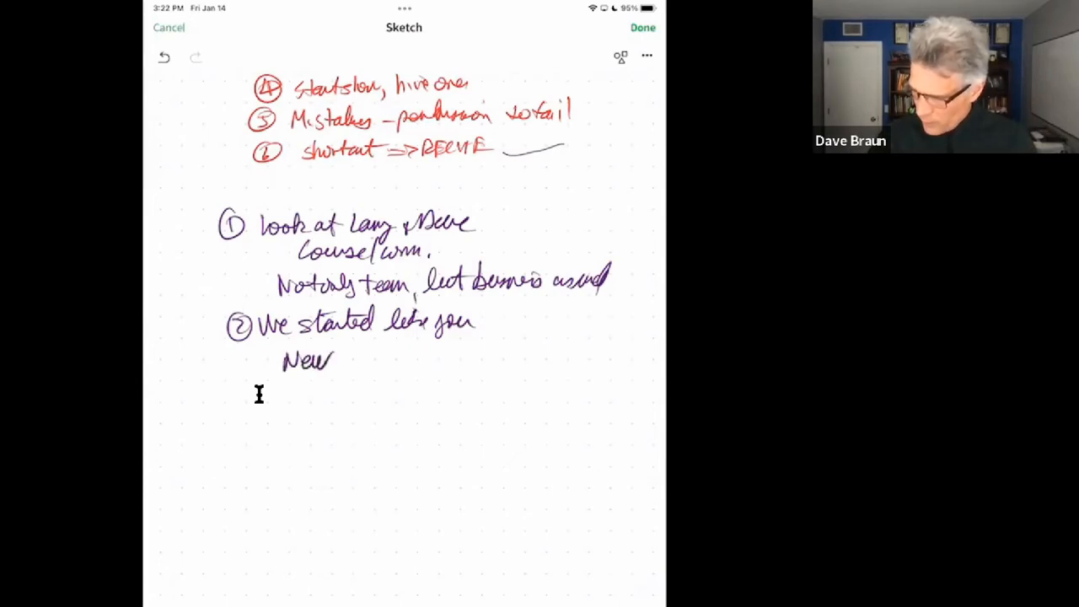
pyautogui.write('info')
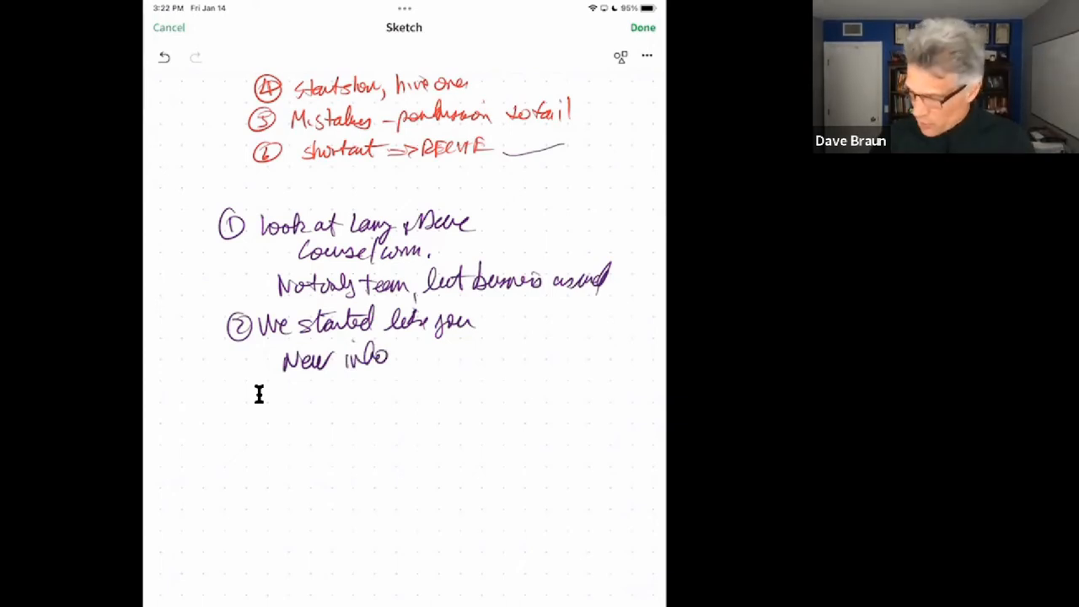
pyautogui.moveTo(396, 354); pyautogui.dragTo(472, 354)
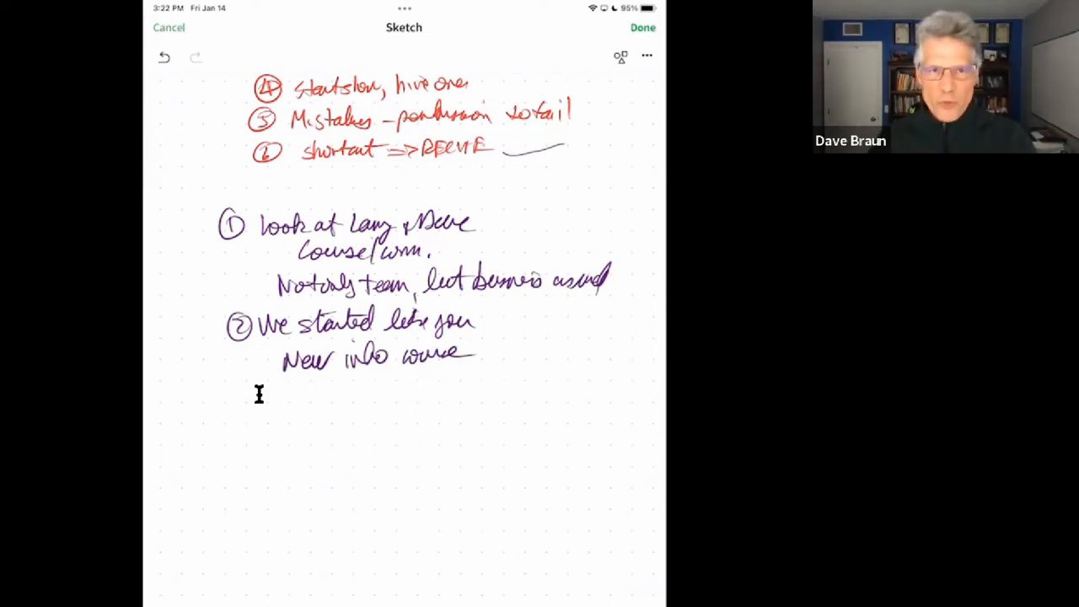
# Step: Handwrite circled purple point 3: 'learning from our mistakes, success, community'
pyautogui.moveTo(245, 393); pyautogui.dragTo(253, 405)
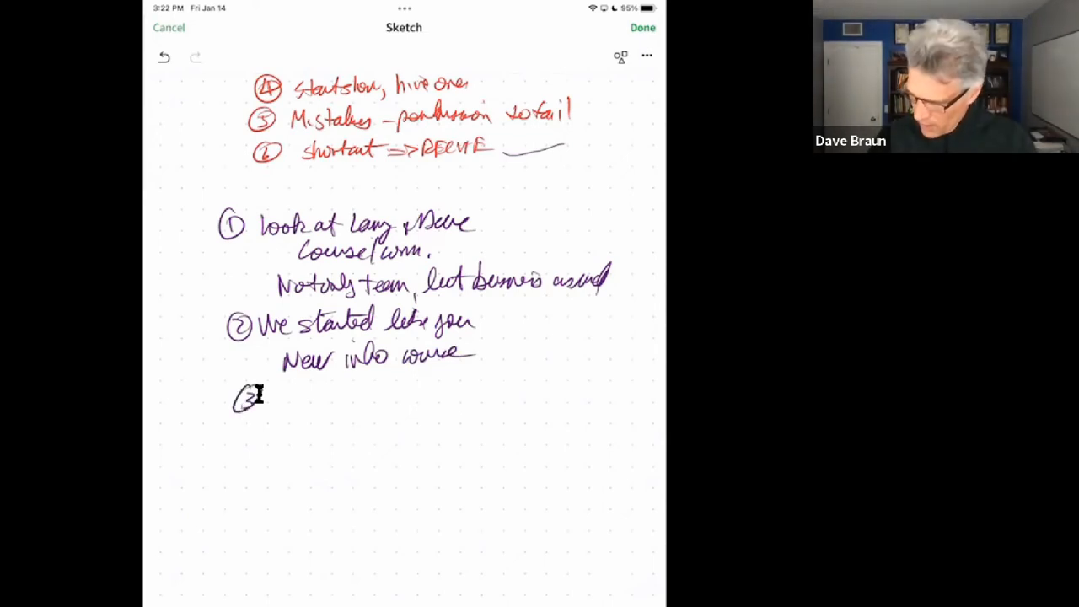
pyautogui.moveTo(270, 396); pyautogui.dragTo(333, 396)
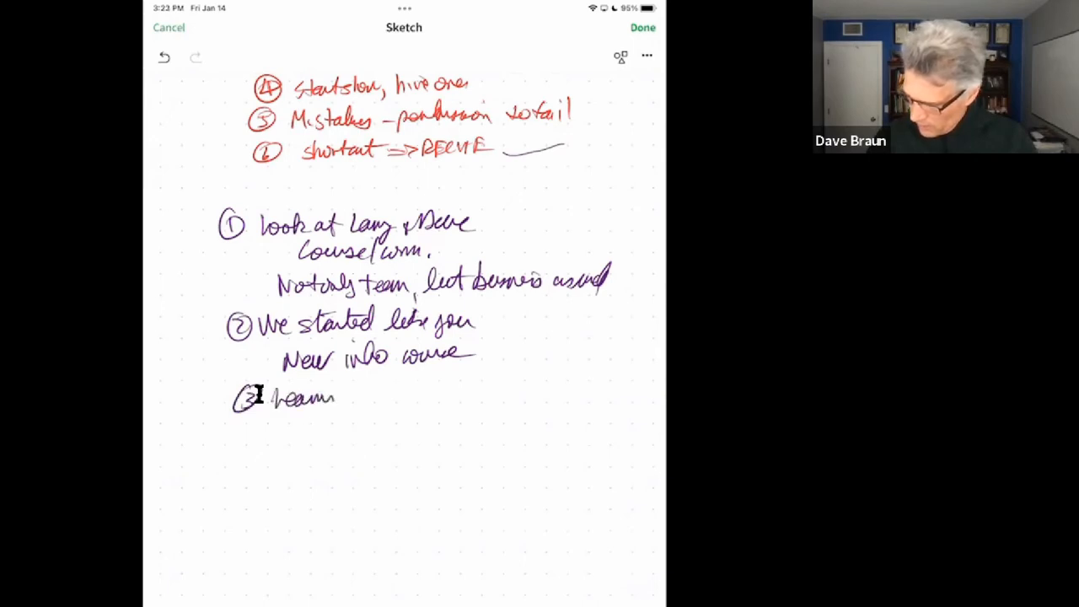
pyautogui.moveTo(337, 396); pyautogui.dragTo(401, 396)
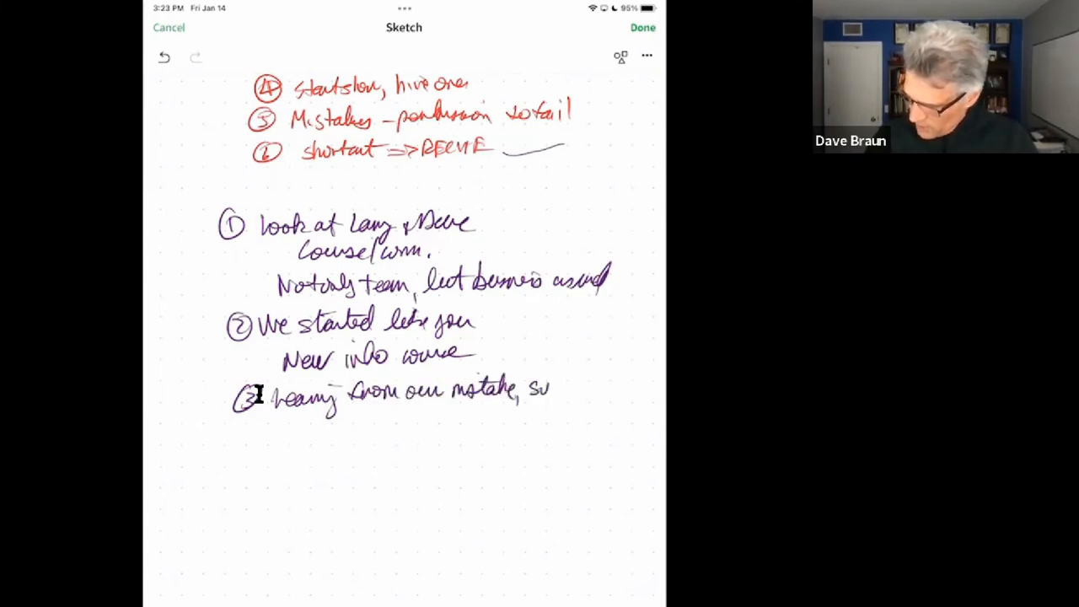
pyautogui.moveTo(527, 388); pyautogui.dragTo(595, 392)
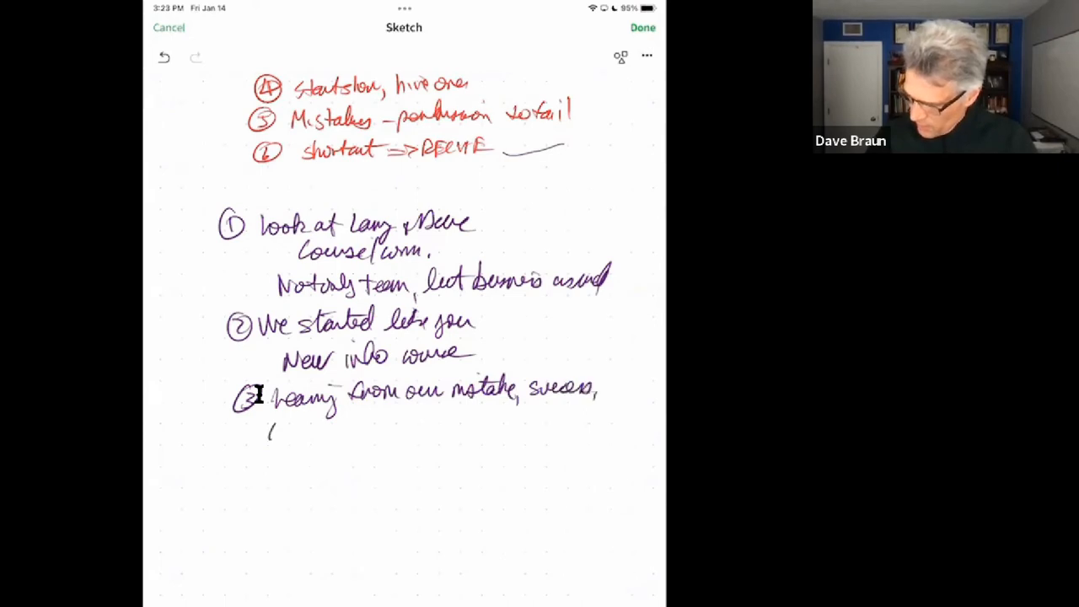
pyautogui.moveTo(269, 430); pyautogui.dragTo(338, 430)
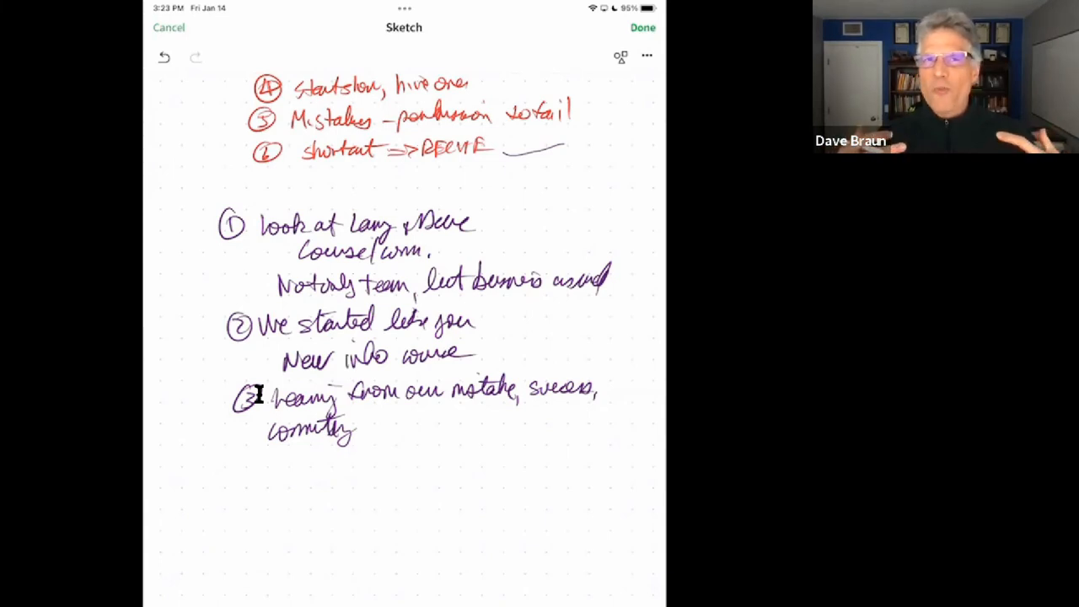
# Step: Add the 'Celebration ⇒ Thanks' line beneath point 3
pyautogui.moveTo(290, 460); pyautogui.dragTo(282, 481)
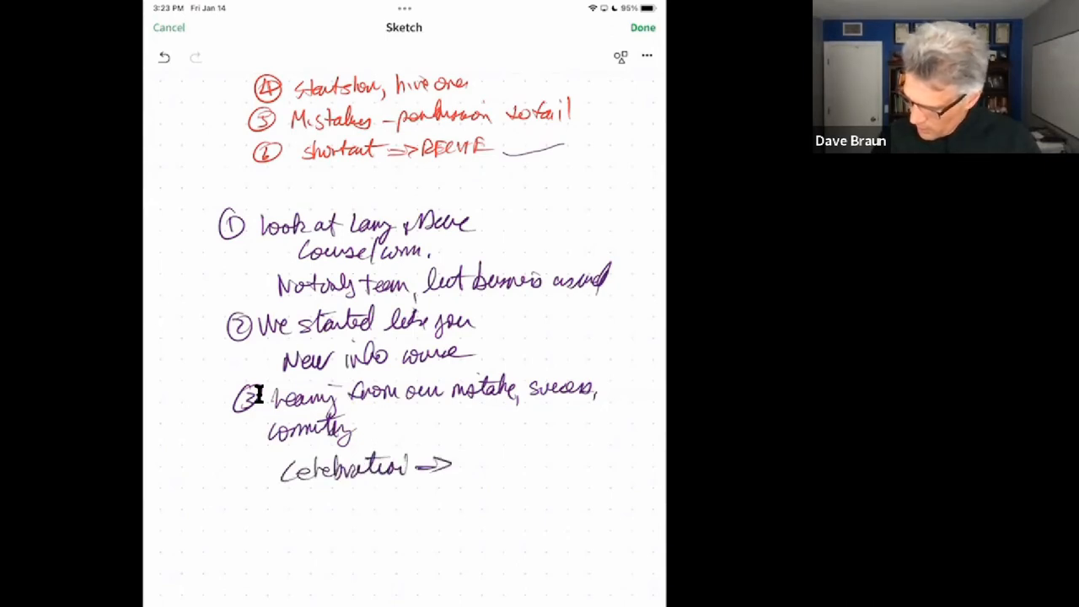
pyautogui.write('Thanks')
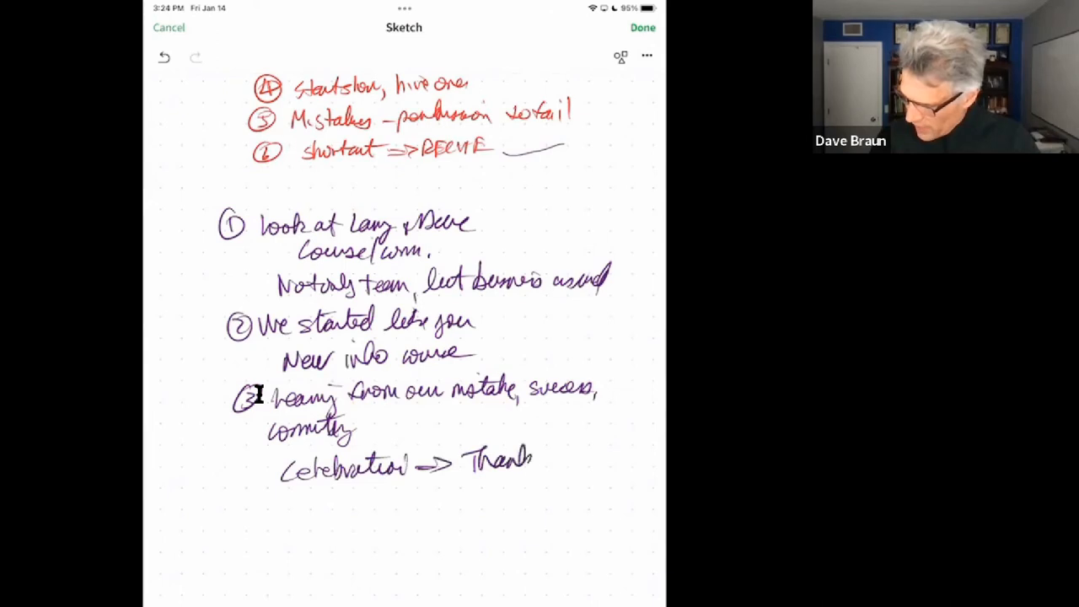
pyautogui.moveTo(532, 460); pyautogui.dragTo(611, 460)
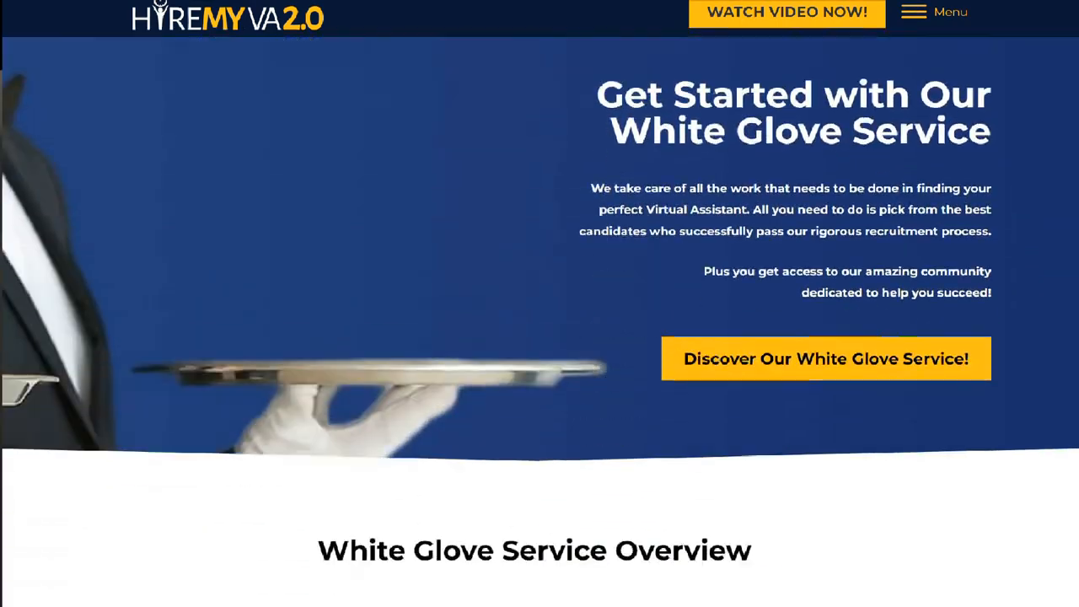
pyautogui.scroll(-3)
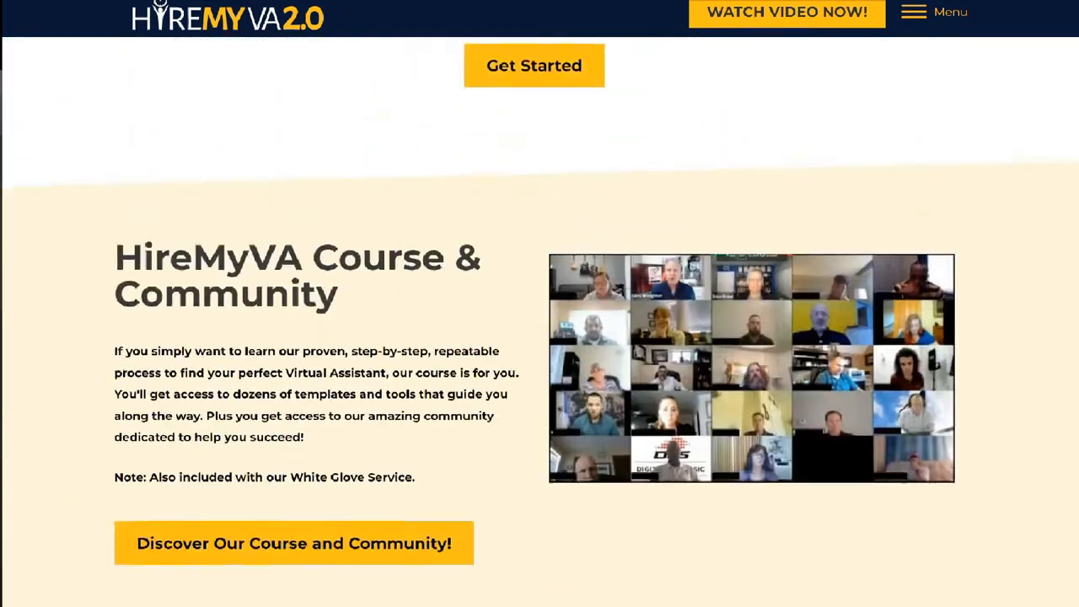
pyautogui.scroll(-3)
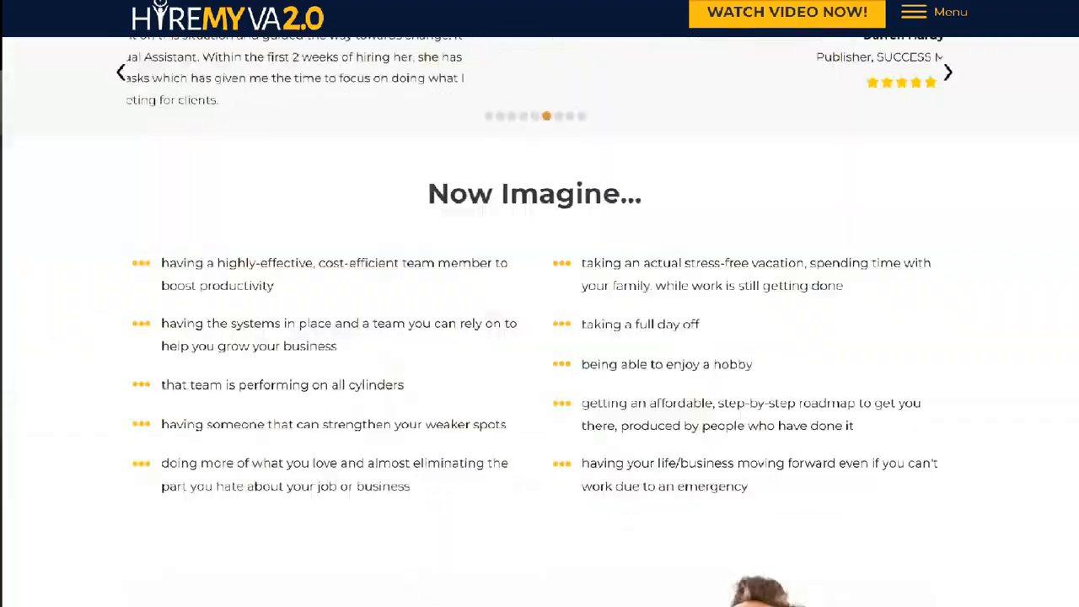